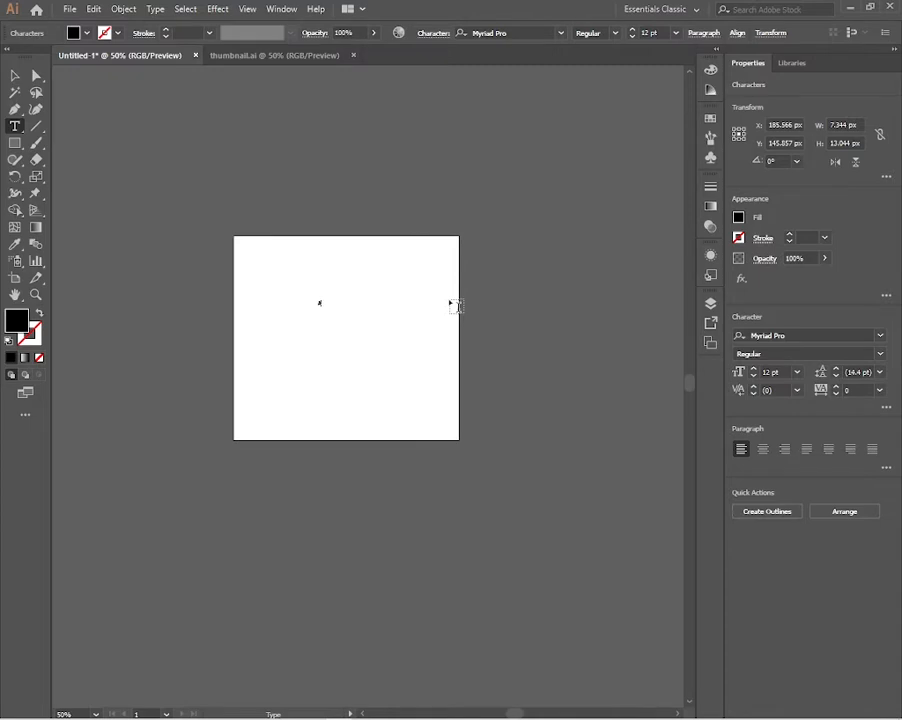
pyautogui.moveTo(336, 332)
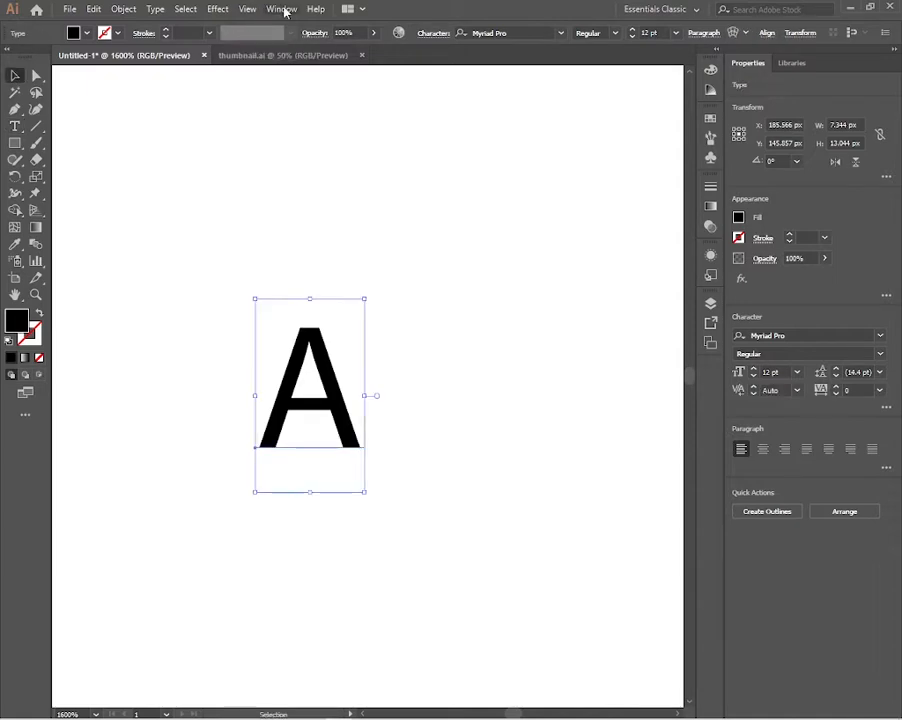
# Load the Type Effects library from Graphic Styles and apply a gold style to the A
pyautogui.click(280, 8)
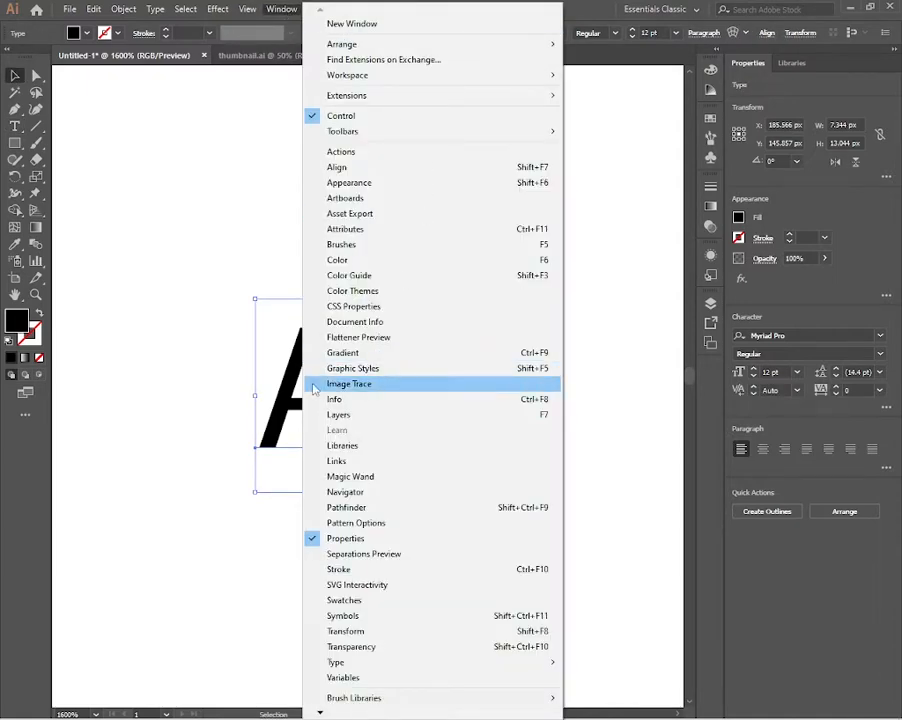
pyautogui.click(352, 368)
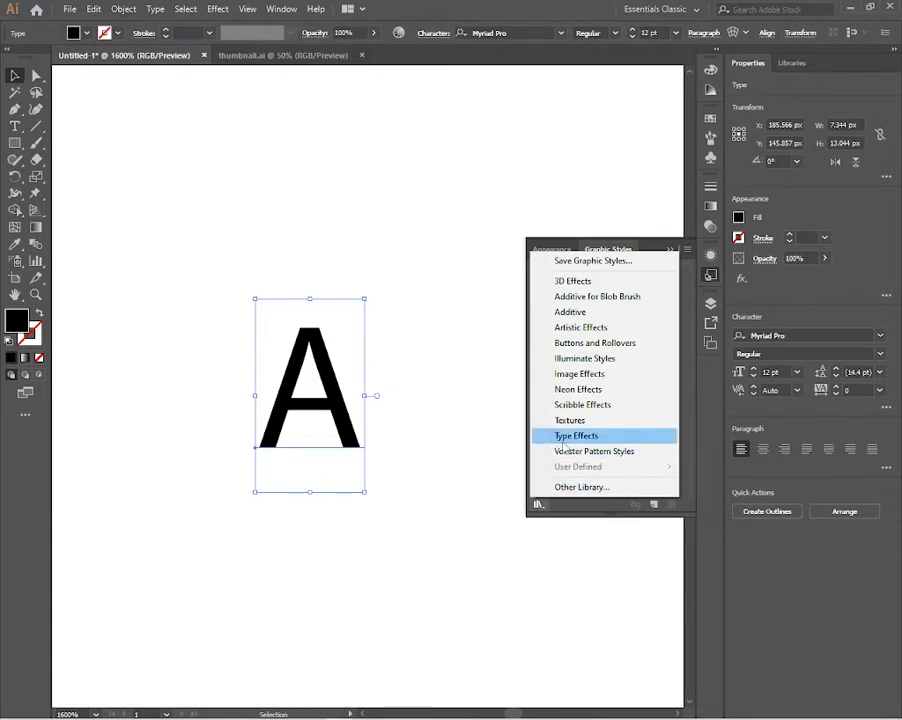
pyautogui.click(576, 436)
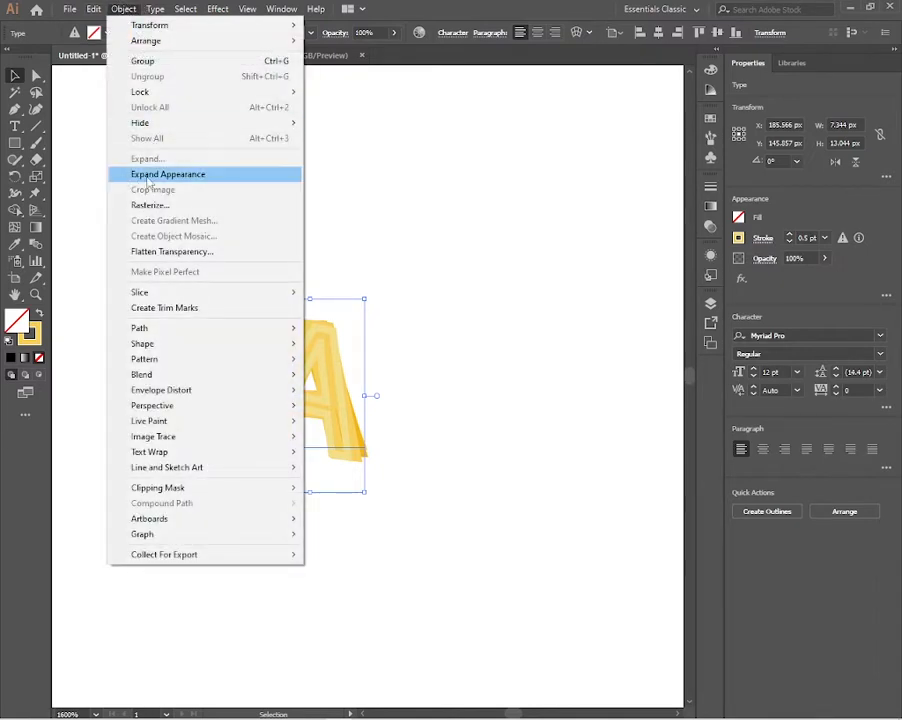
# Expand the A's appearance, then expand its object and fill into editable shapes
pyautogui.click(168, 174)
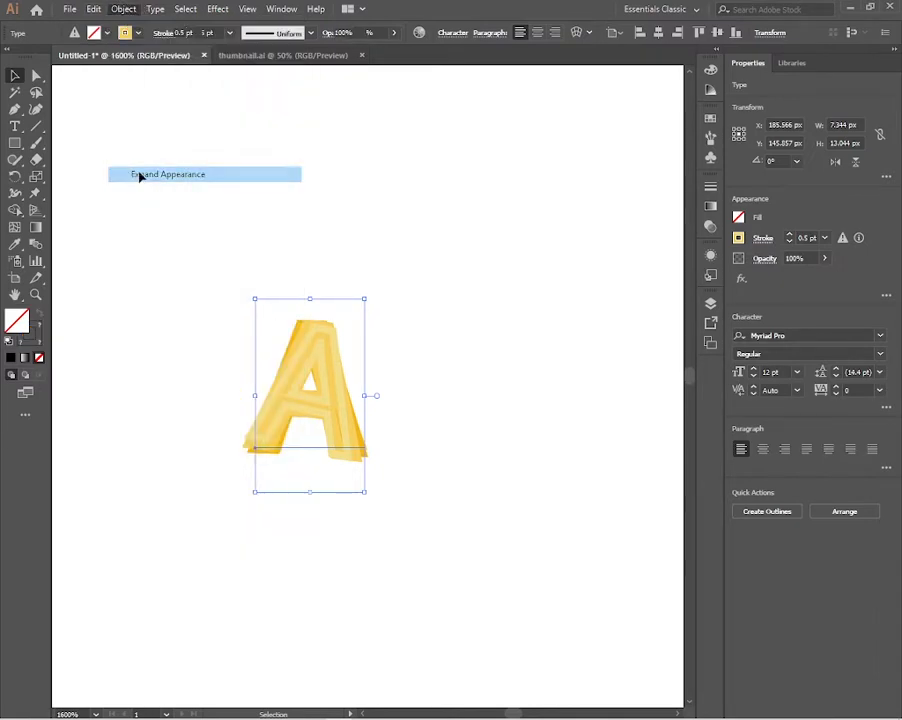
pyautogui.click(122, 8)
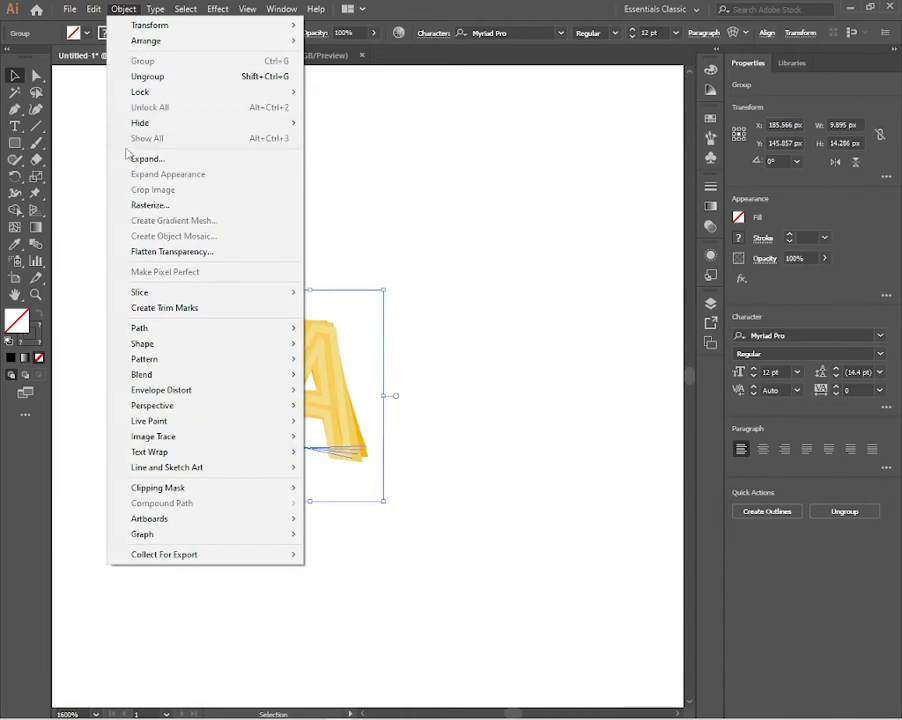
pyautogui.click(148, 158)
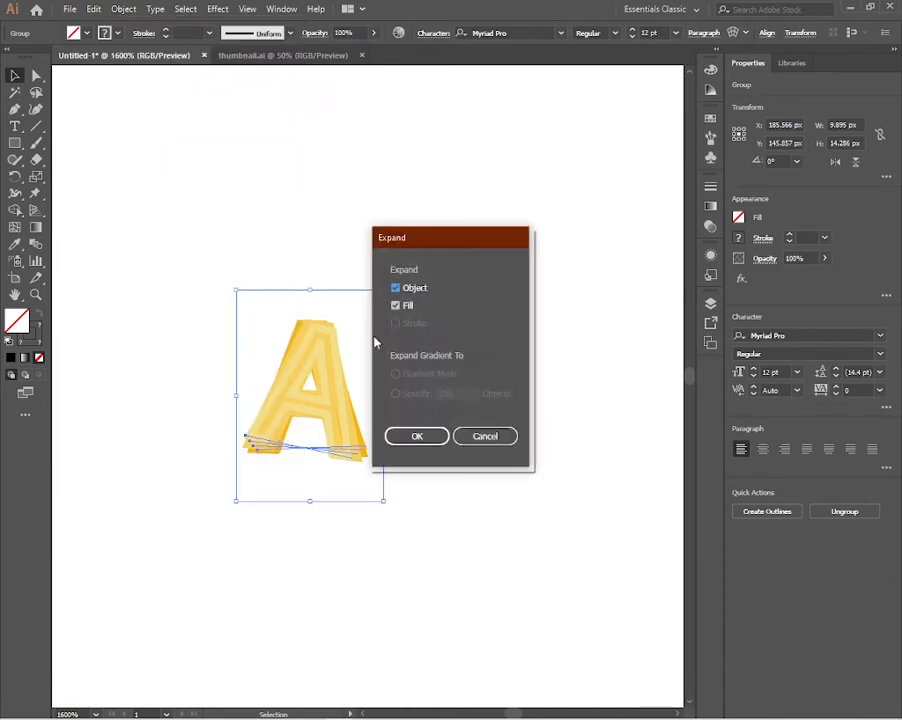
pyautogui.click(416, 436)
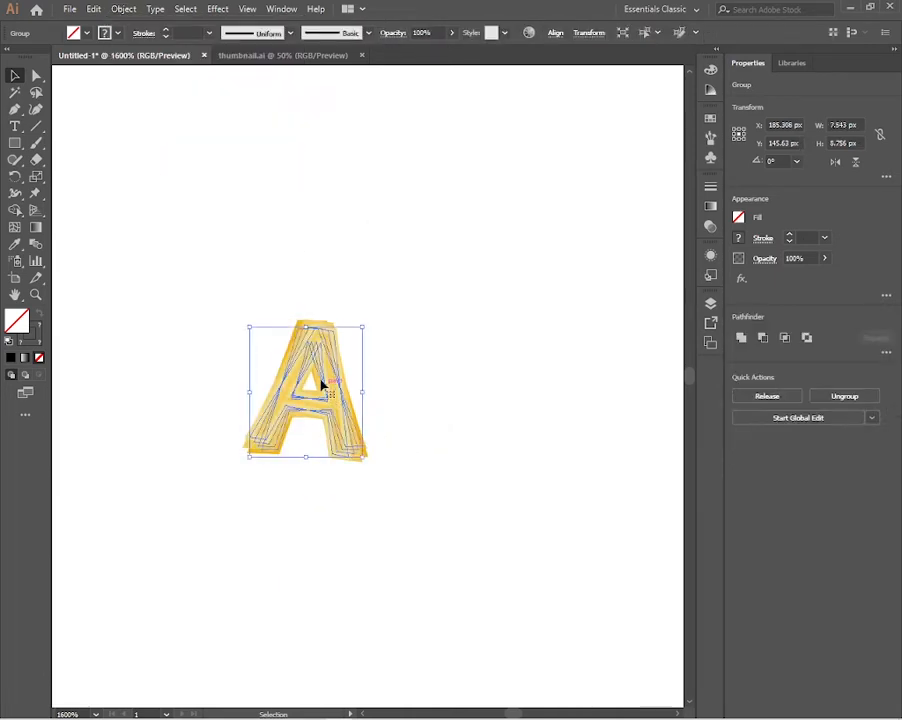
# Ungroup the expanded letter into its separate stacked pieces
pyautogui.rightClick(322, 388)
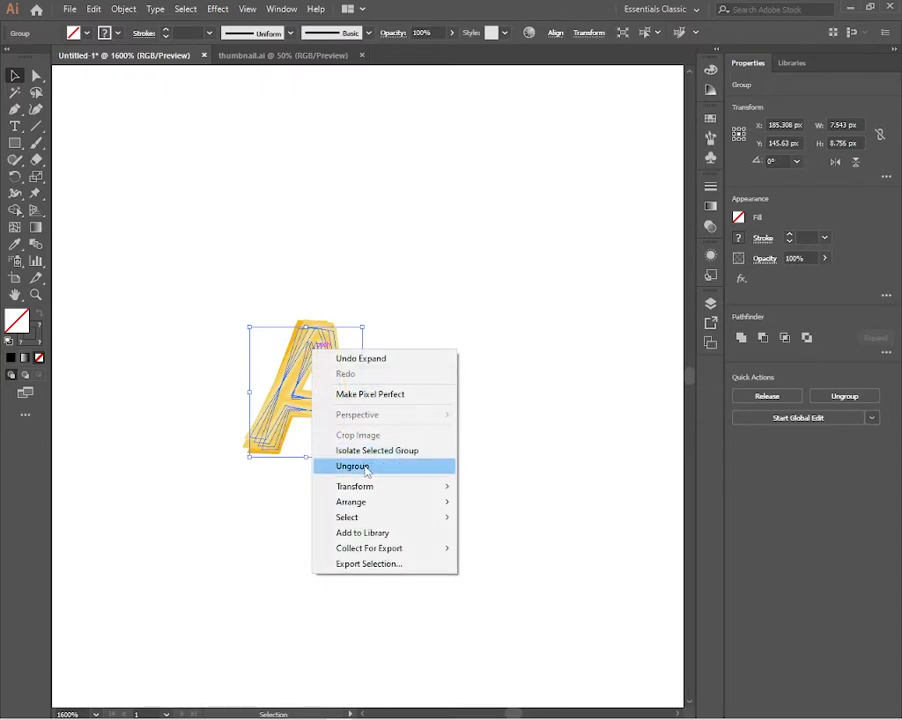
pyautogui.click(352, 466)
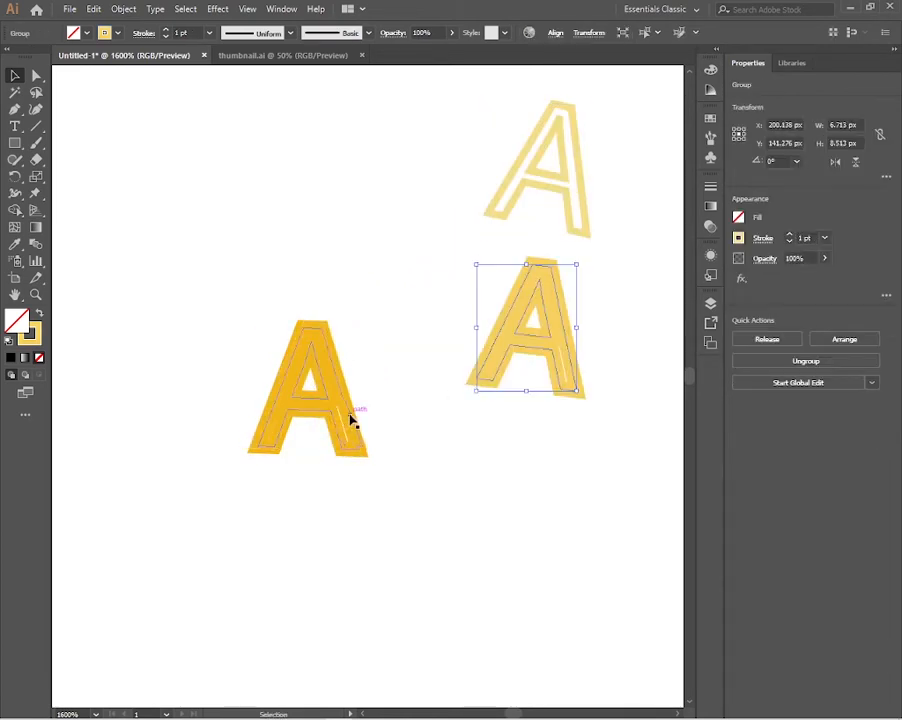
# Drag the A pieces apart and keep the pale outlined A selected at the top left
pyautogui.moveTo(308, 390); pyautogui.dragTo(362, 176)
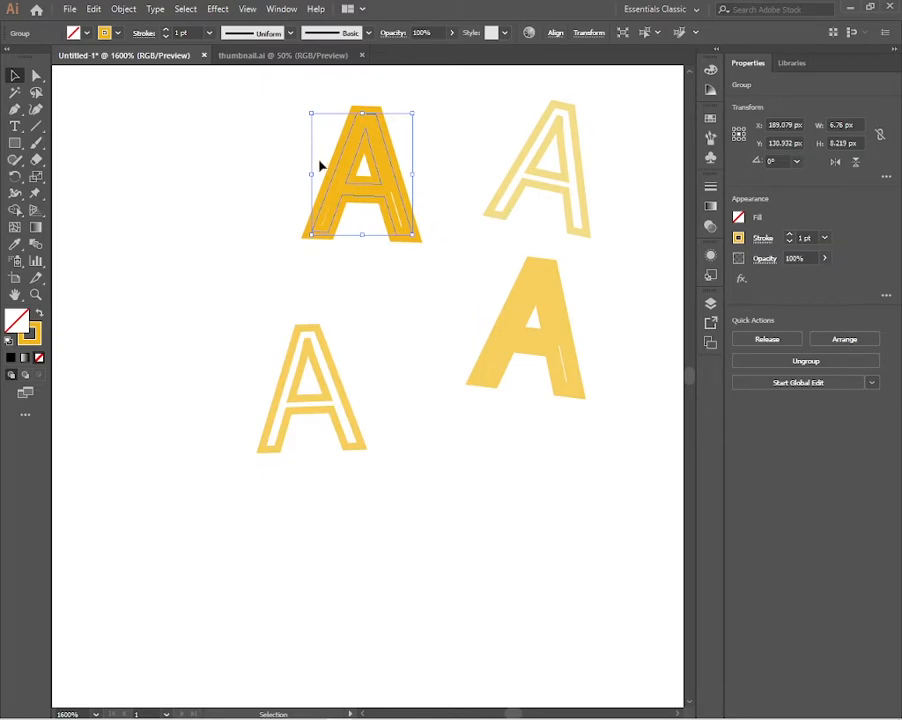
pyautogui.moveTo(584, 160)
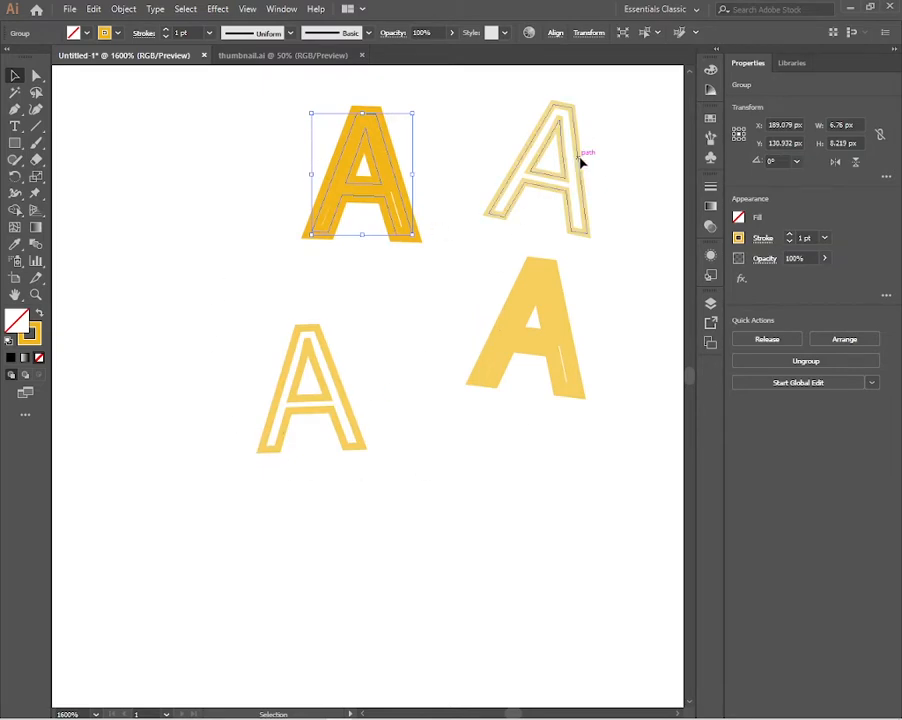
pyautogui.moveTo(364, 176); pyautogui.dragTo(136, 168)
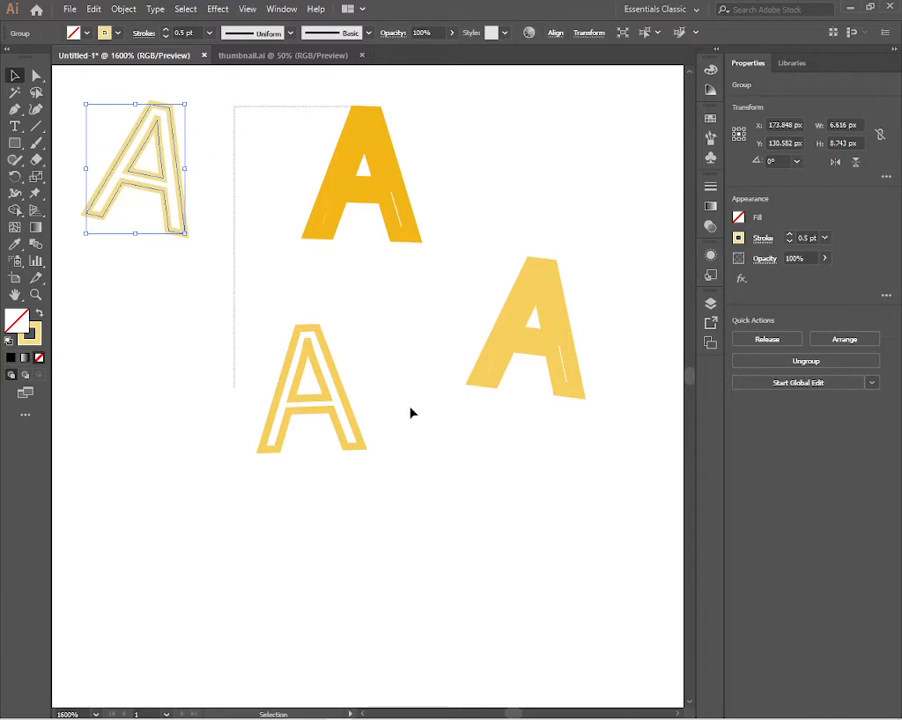
pyautogui.click(596, 496)
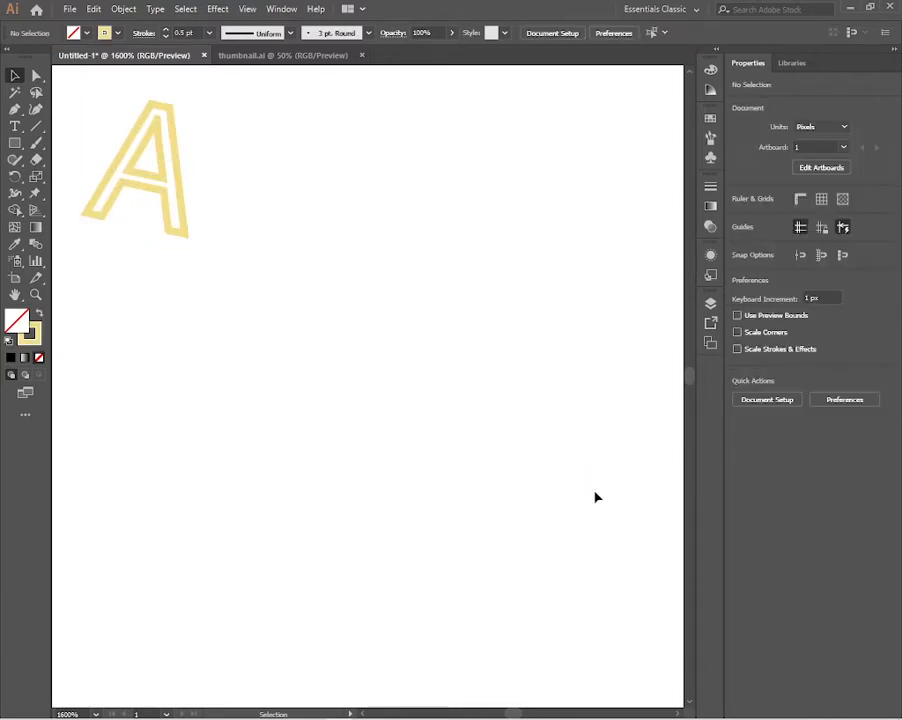
pyautogui.click(164, 180)
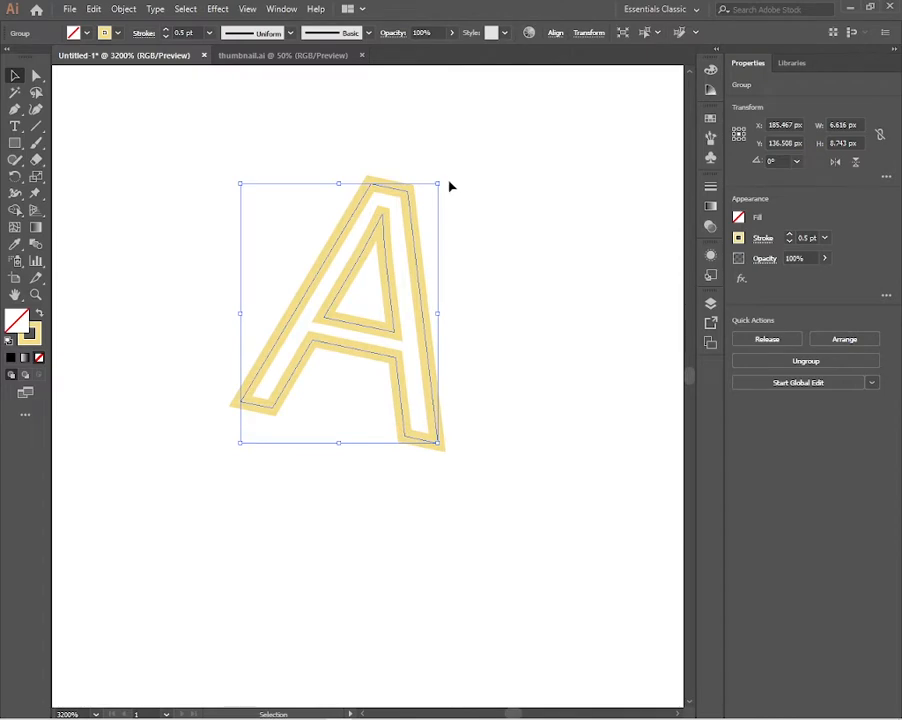
# Draw a thick black horizontal bar below the letter and move the A down onto it
pyautogui.moveTo(448, 184); pyautogui.dragTo(490, 158)
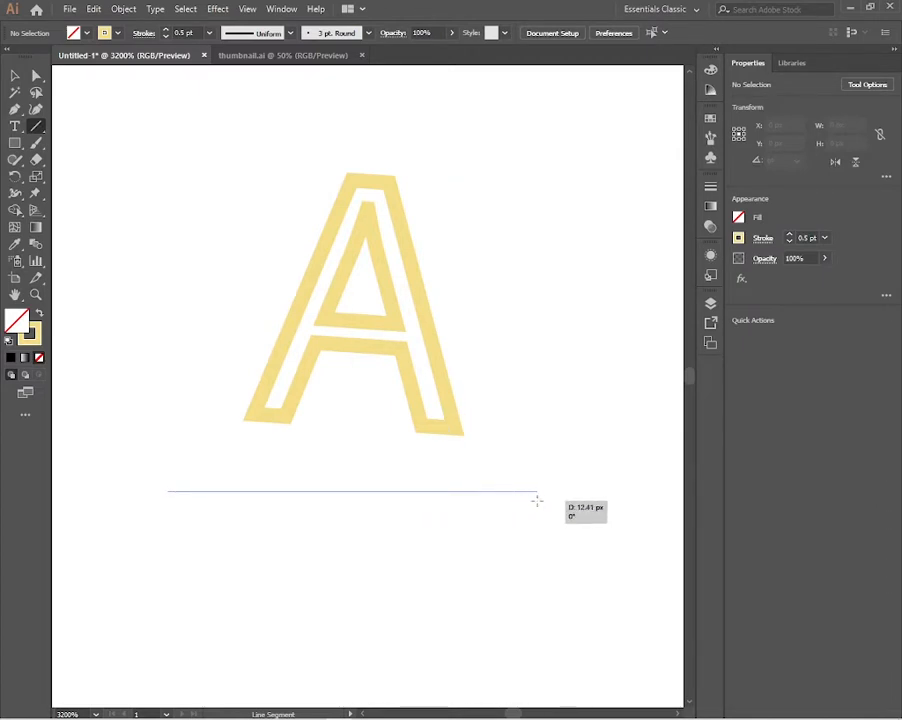
pyautogui.moveTo(168, 492); pyautogui.dragTo(536, 492)
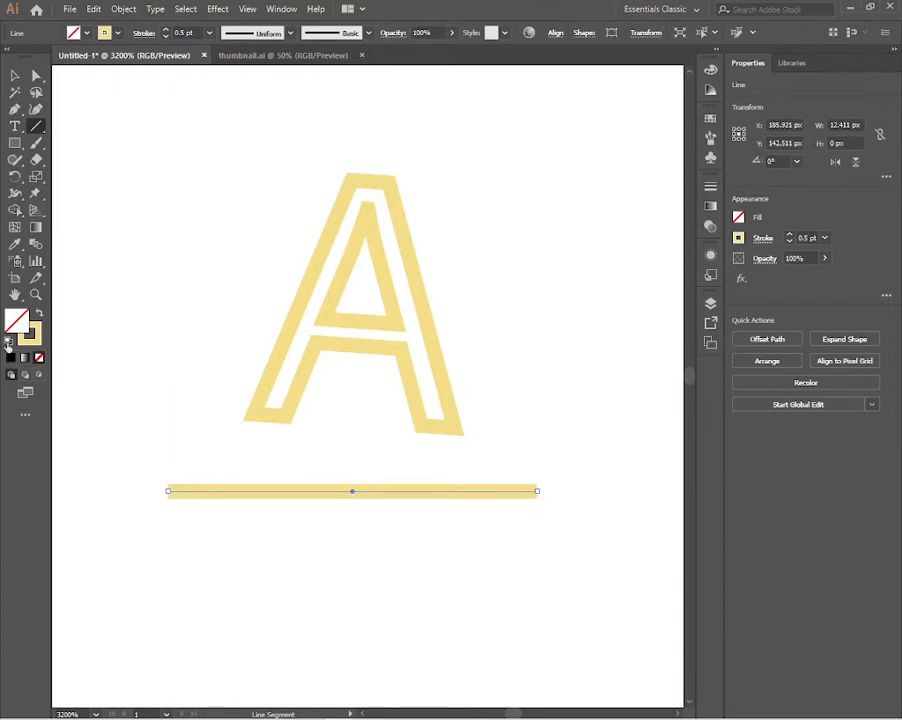
pyautogui.click(14, 76)
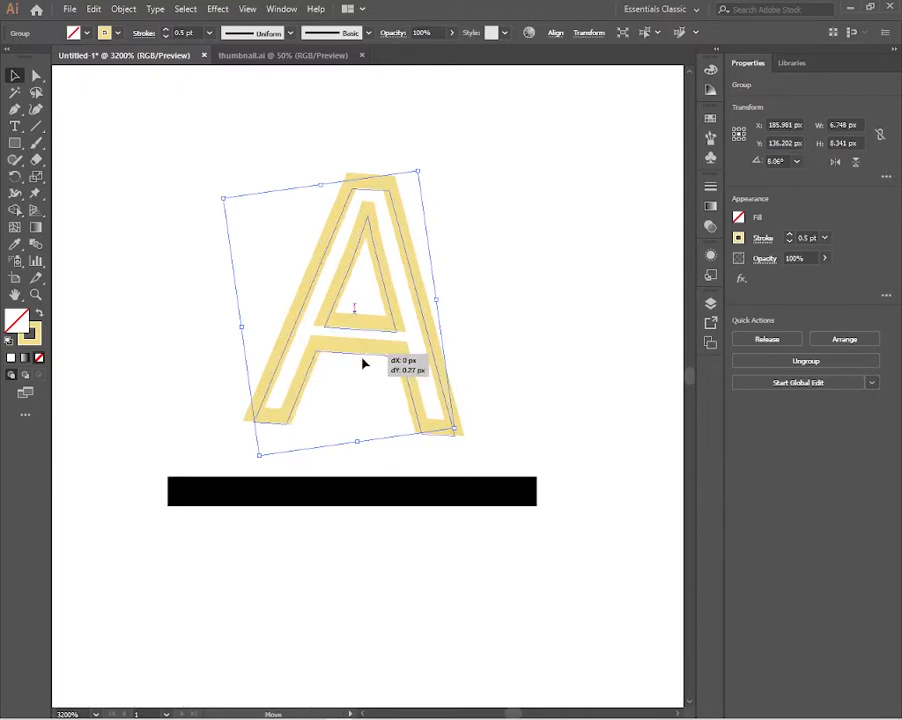
pyautogui.moveTo(364, 364); pyautogui.dragTo(360, 390)
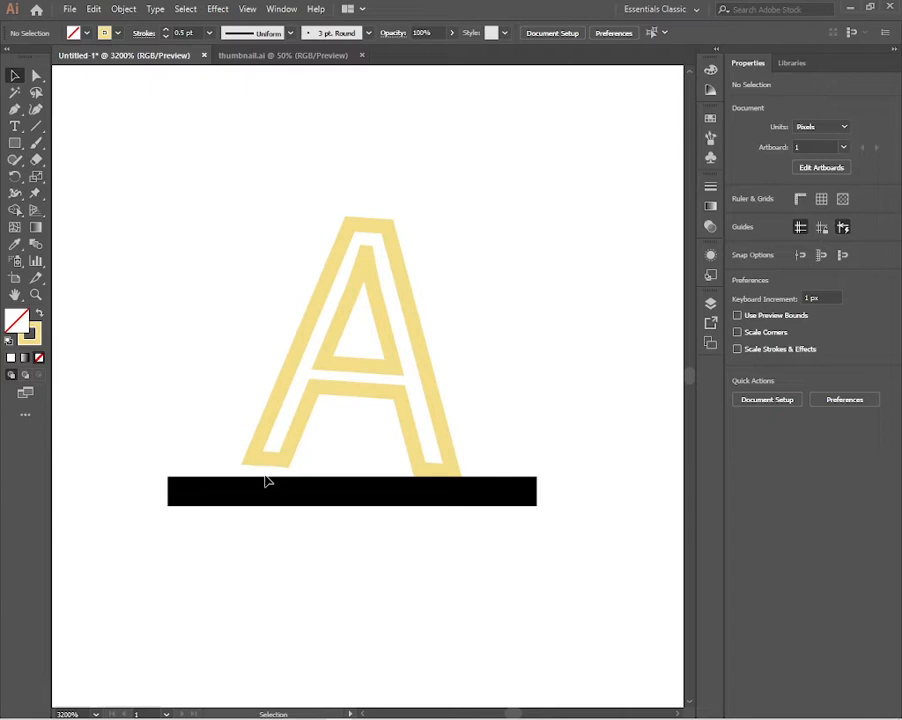
# Rotate the A with its bounding box until it stands level on the bar
pyautogui.click(330, 350)
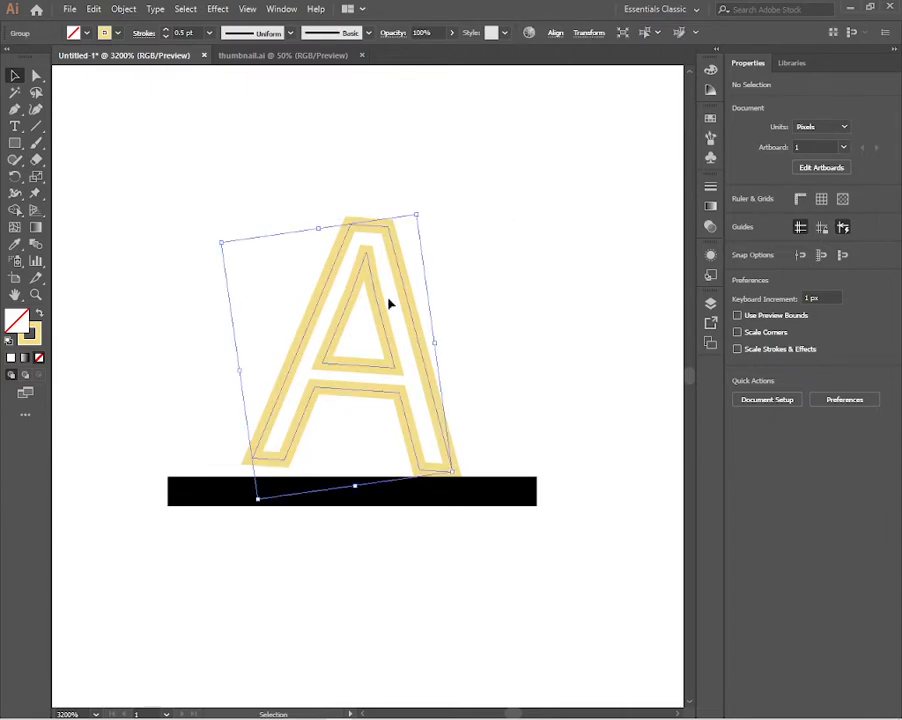
pyautogui.moveTo(416, 216); pyautogui.dragTo(420, 204)
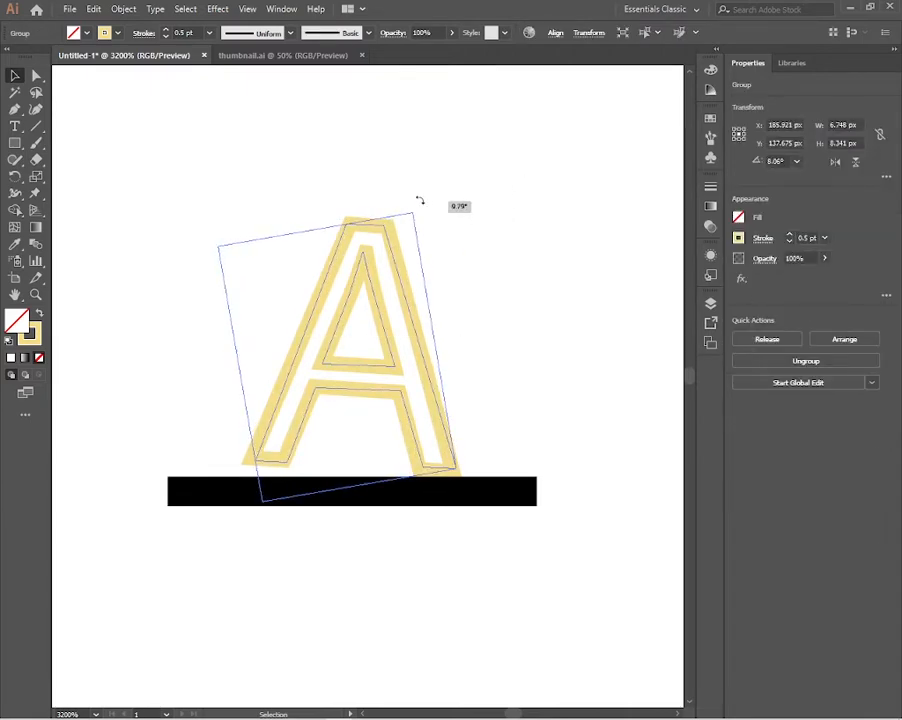
pyautogui.moveTo(420, 200); pyautogui.dragTo(418, 192)
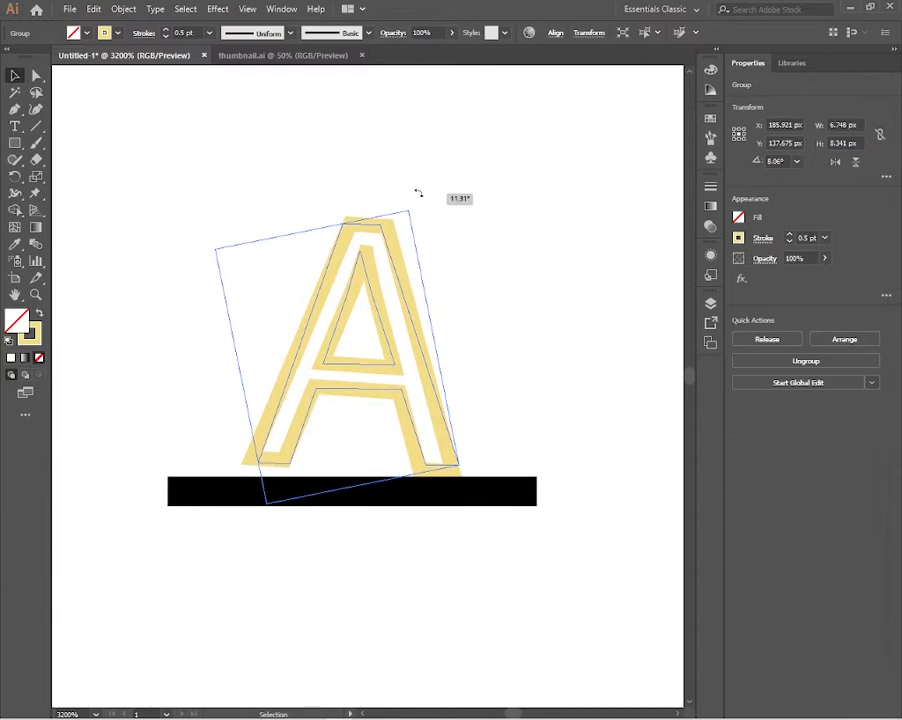
pyautogui.moveTo(418, 192); pyautogui.dragTo(404, 388)
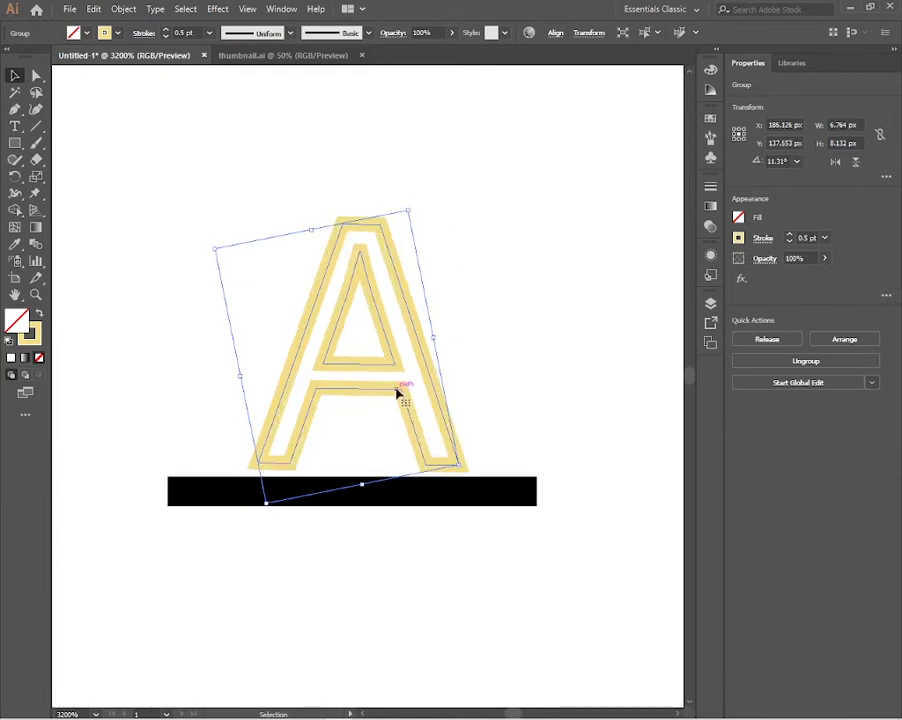
pyautogui.moveTo(404, 384); pyautogui.dragTo(404, 400)
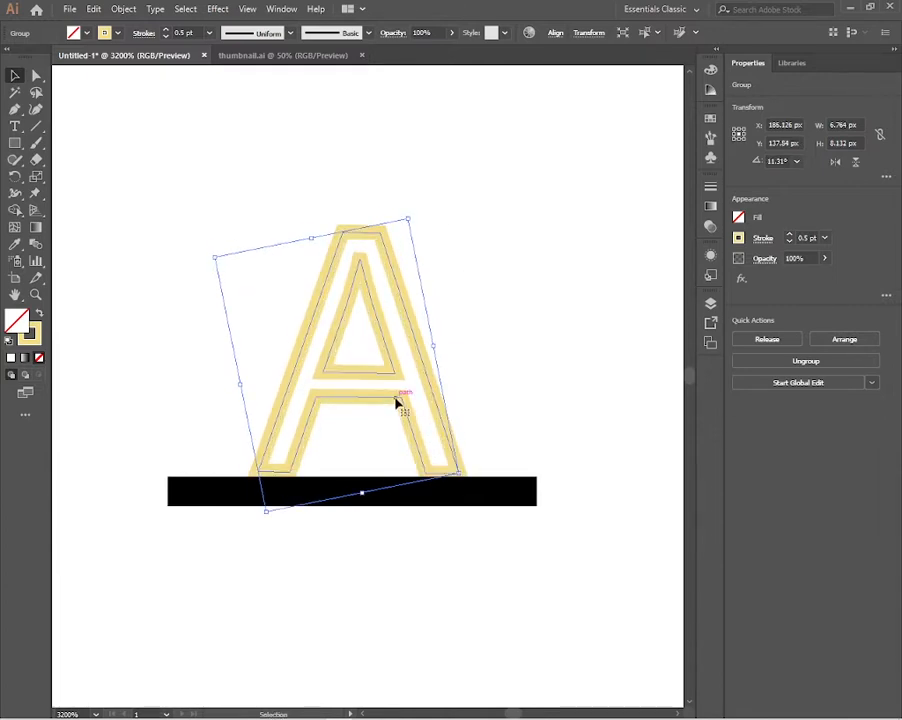
pyautogui.click(476, 468)
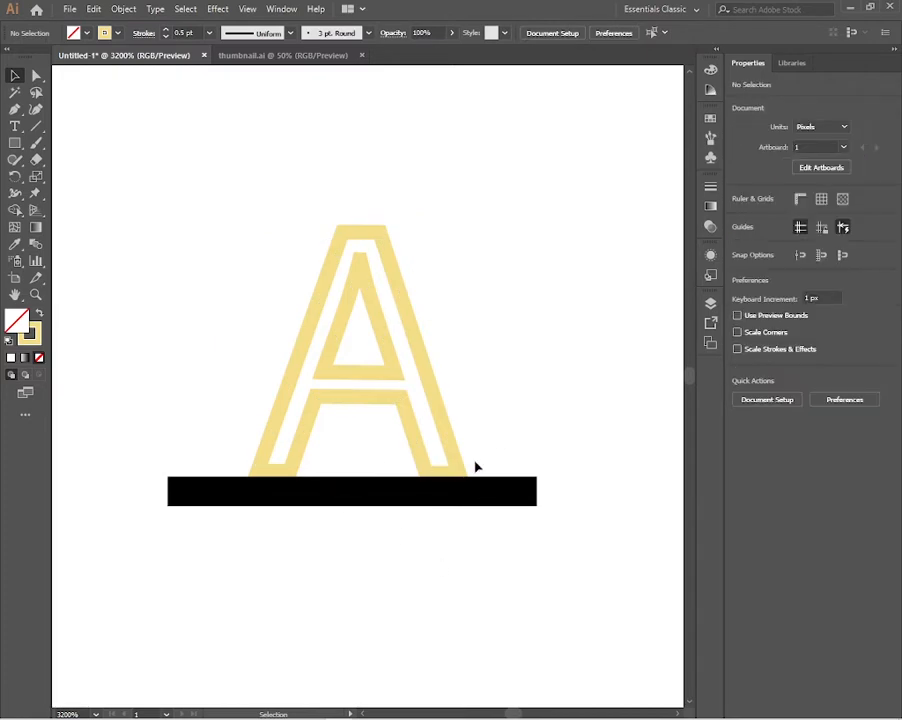
pyautogui.moveTo(318, 488)
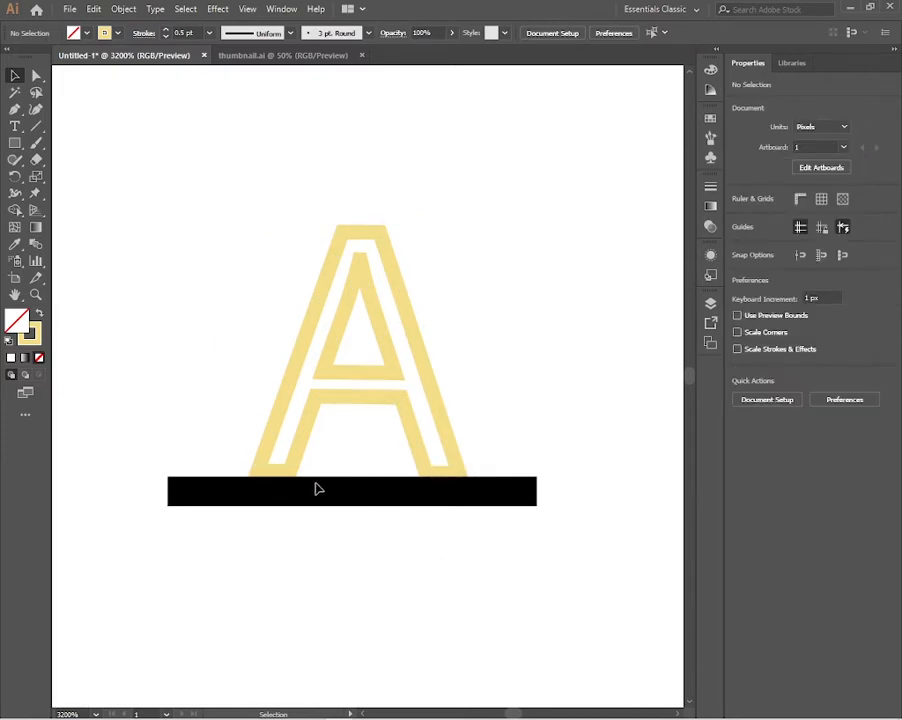
pyautogui.moveTo(352, 458)
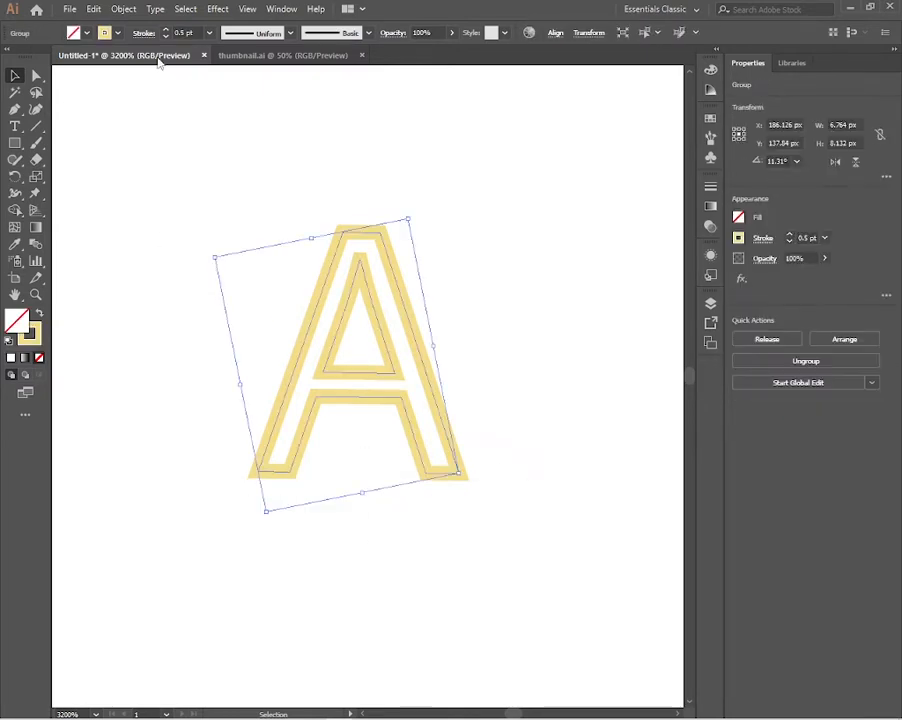
# Expand the outlined A's fill and stroke into solid golden shapes
pyautogui.click(122, 8)
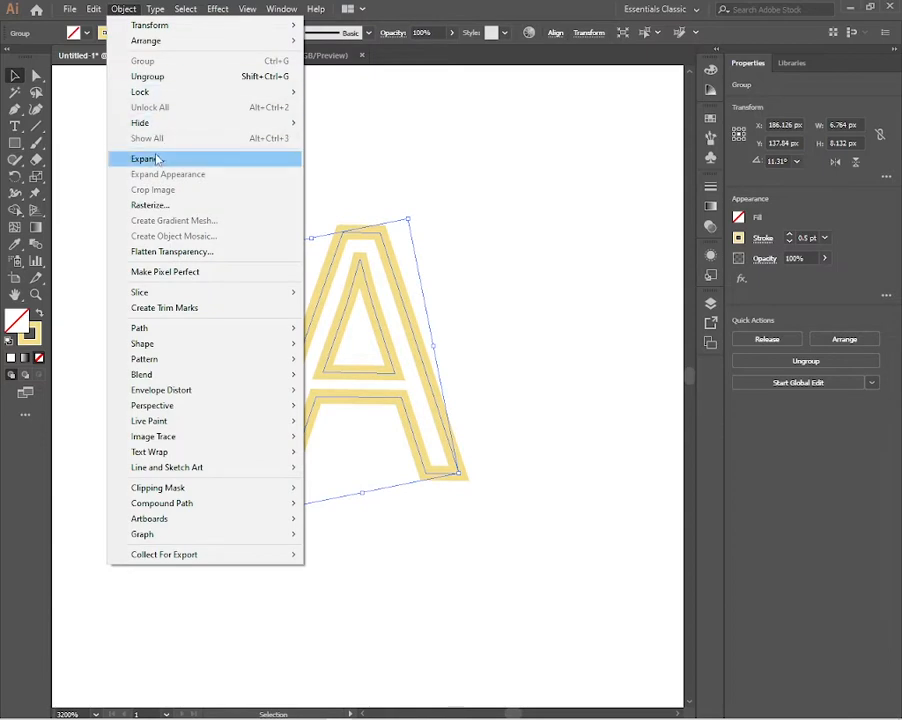
pyautogui.click(144, 160)
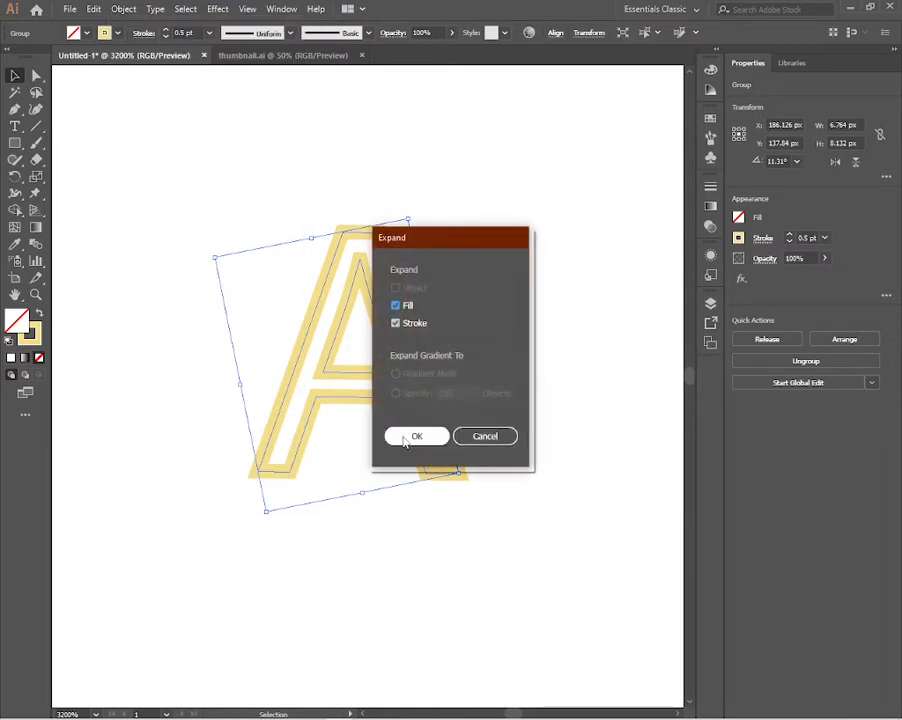
pyautogui.click(416, 436)
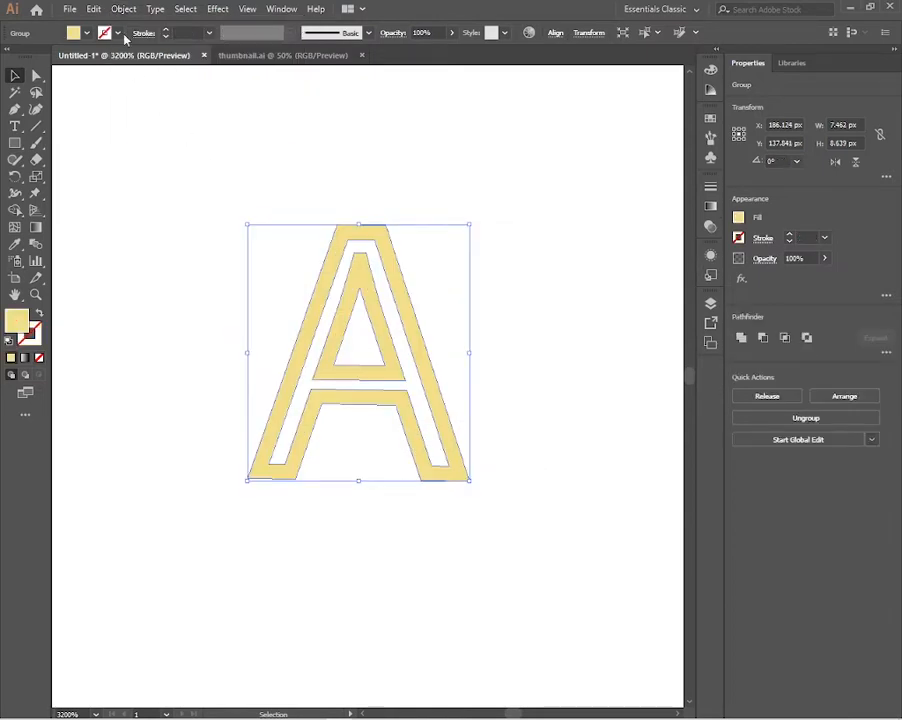
# Copy the yellow A and paste the duplicate in front, exactly over the original
pyautogui.click(92, 8)
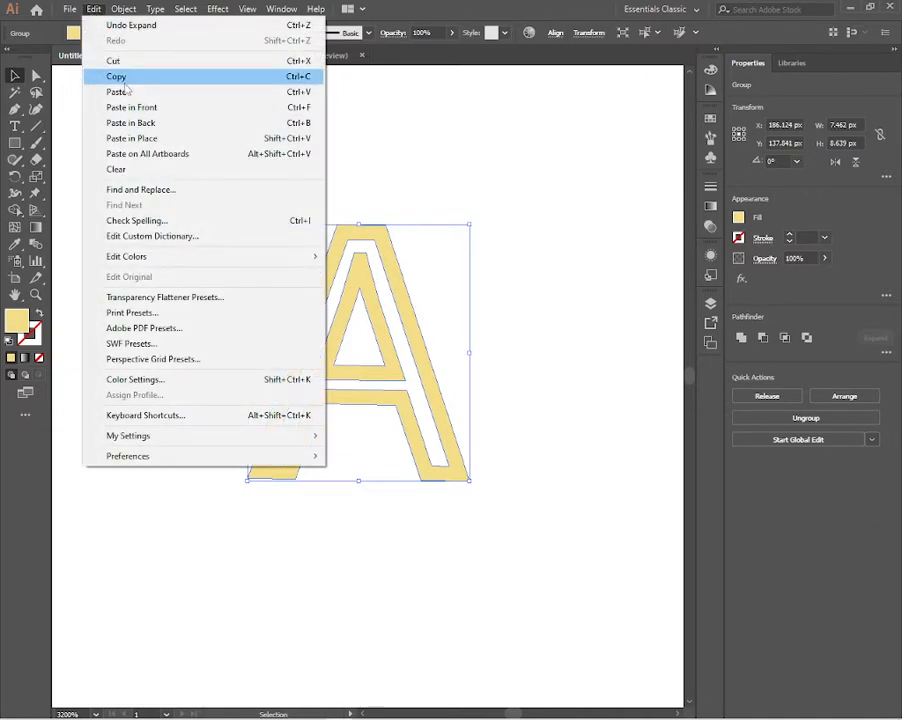
pyautogui.moveTo(104, 80)
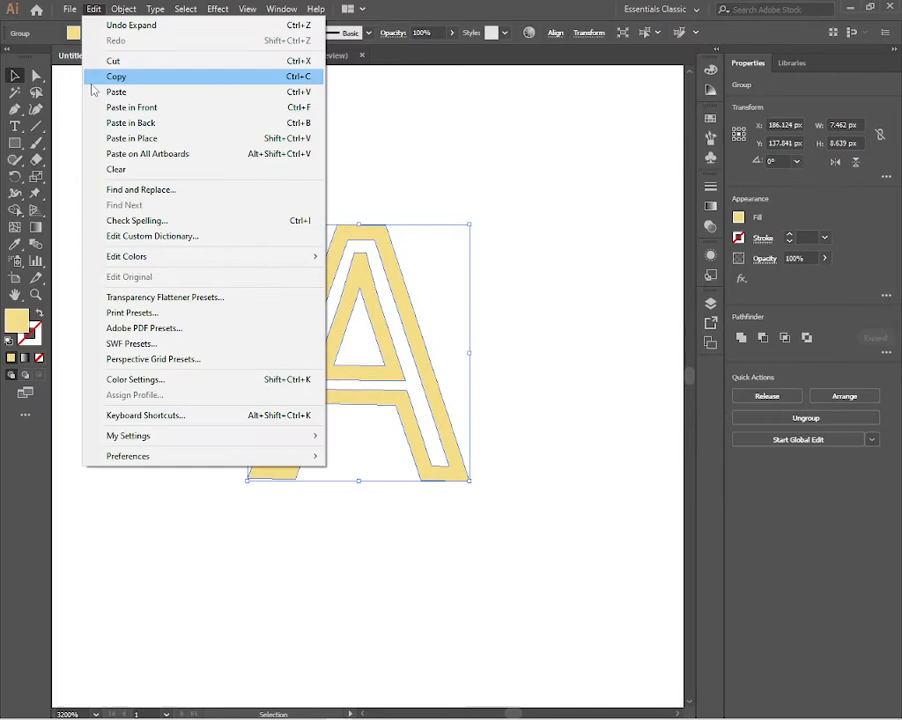
pyautogui.moveTo(132, 108)
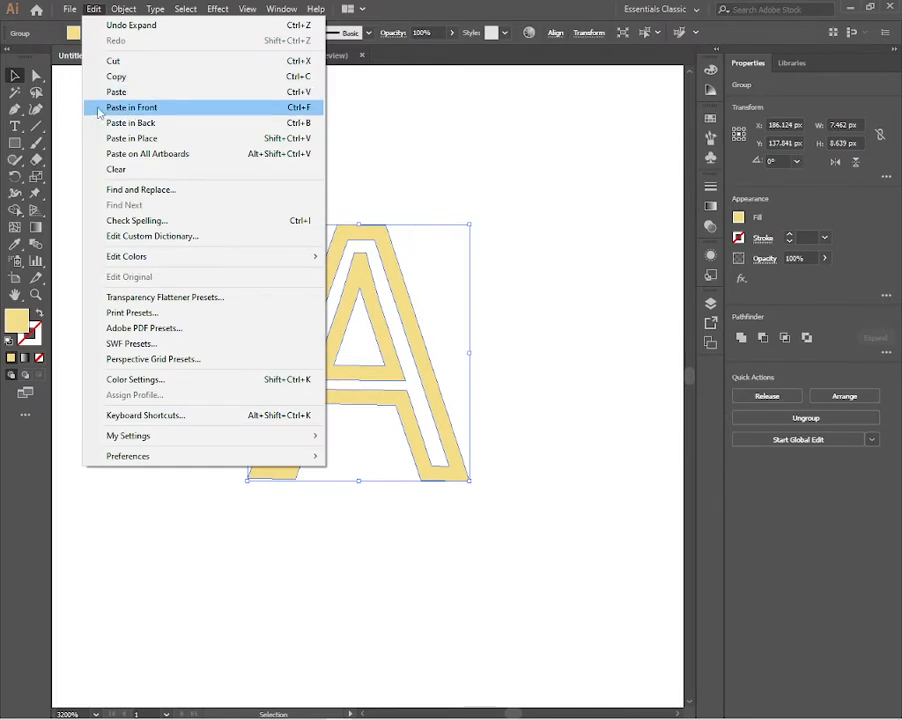
pyautogui.click(132, 108)
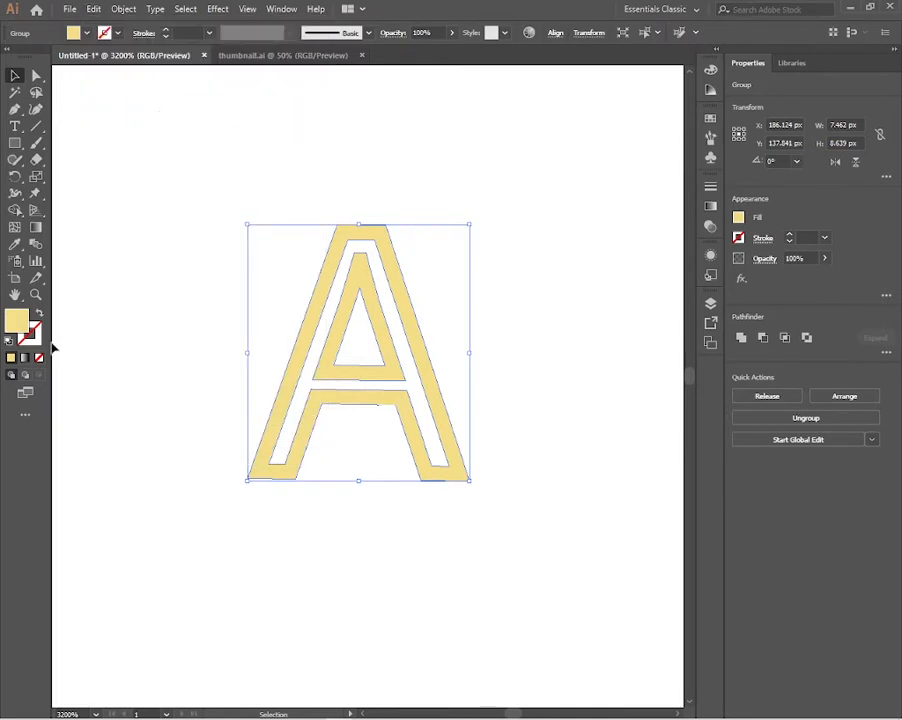
# Recolour the front copy's fill to grey via the Color Picker
pyautogui.doubleClick(16, 322)
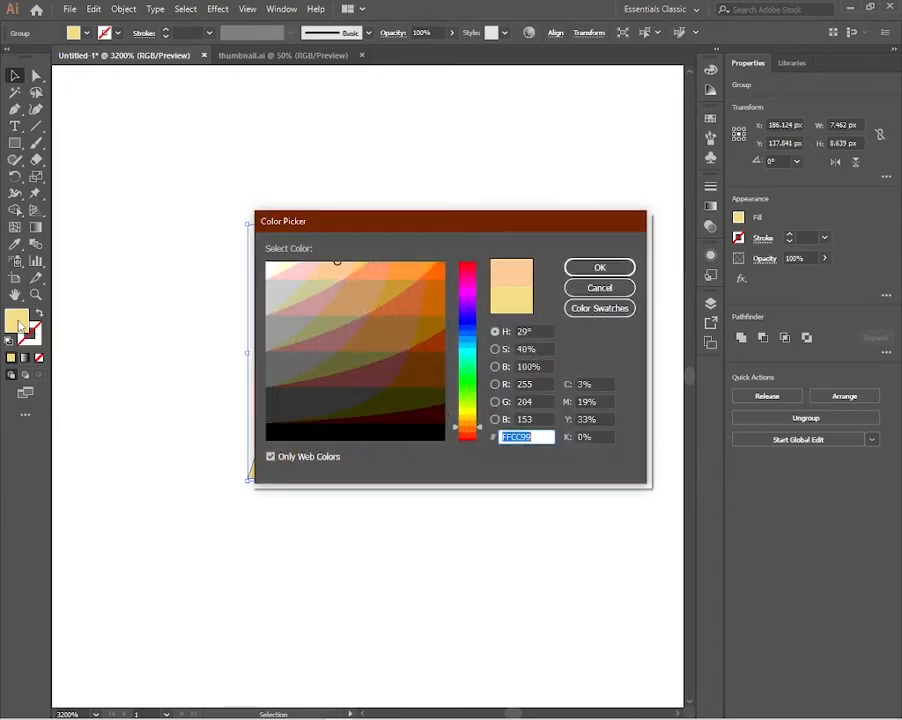
pyautogui.click(272, 332)
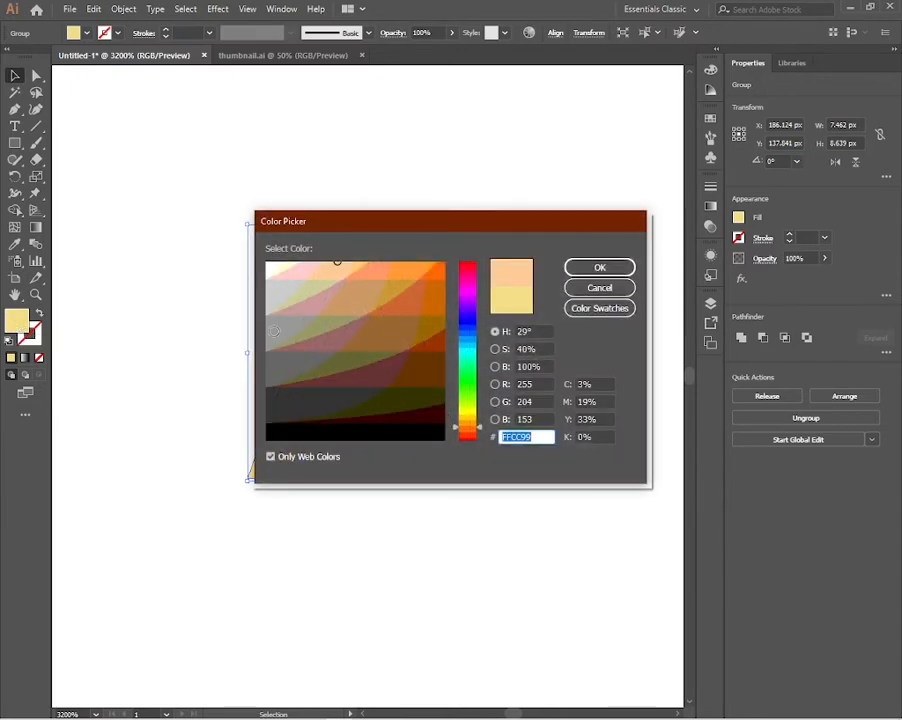
pyautogui.click(600, 268)
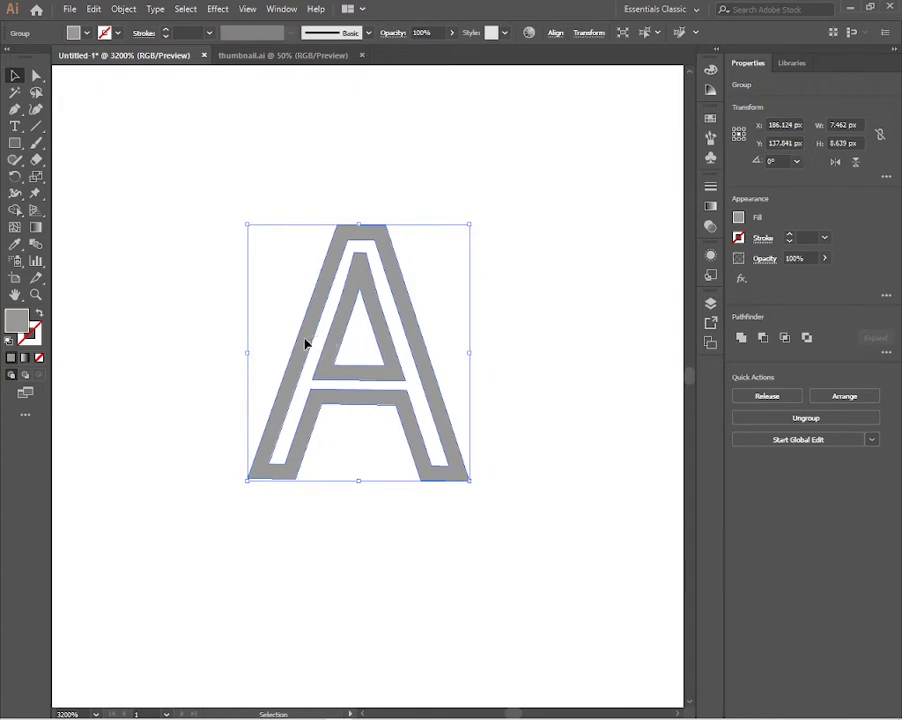
# Nudge the grey A slightly up and right so a thin yellow edge shows beside it
pyautogui.moveTo(304, 344); pyautogui.dragTo(312, 344)
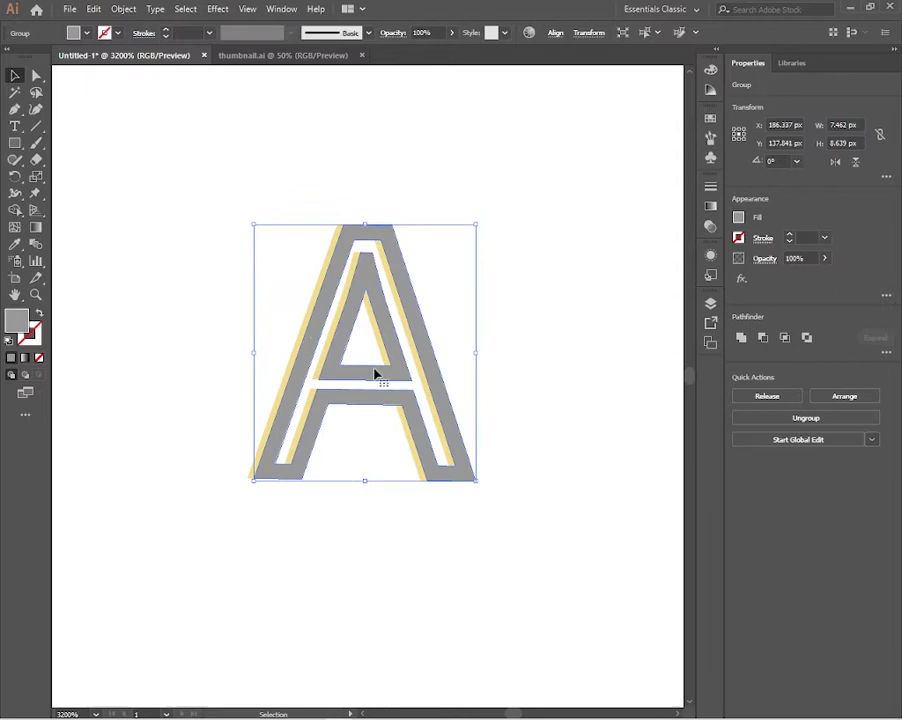
pyautogui.moveTo(376, 376); pyautogui.dragTo(360, 374)
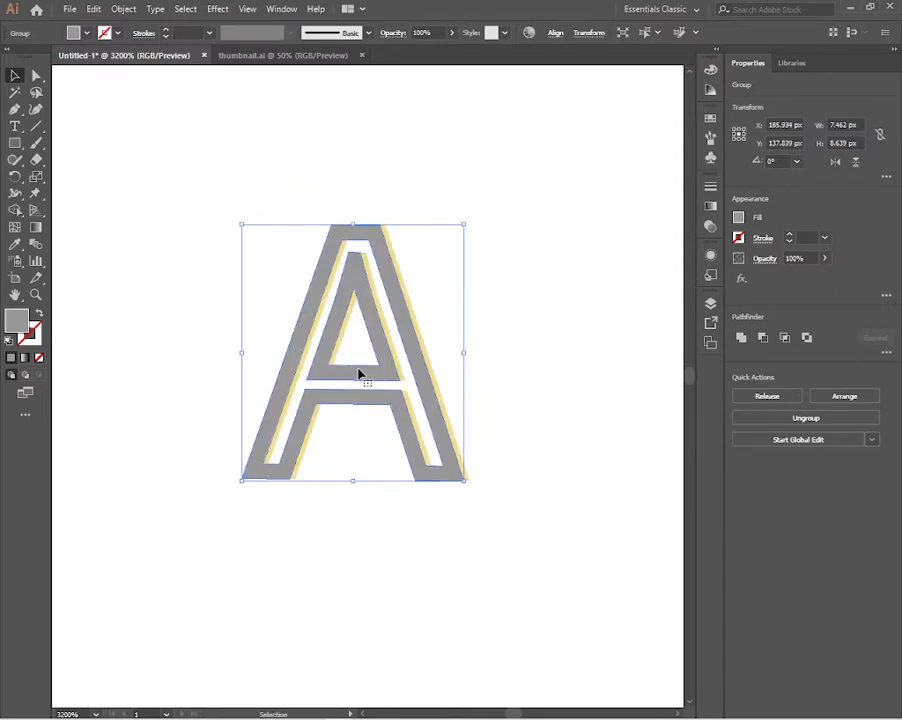
pyautogui.moveTo(360, 376); pyautogui.dragTo(360, 358)
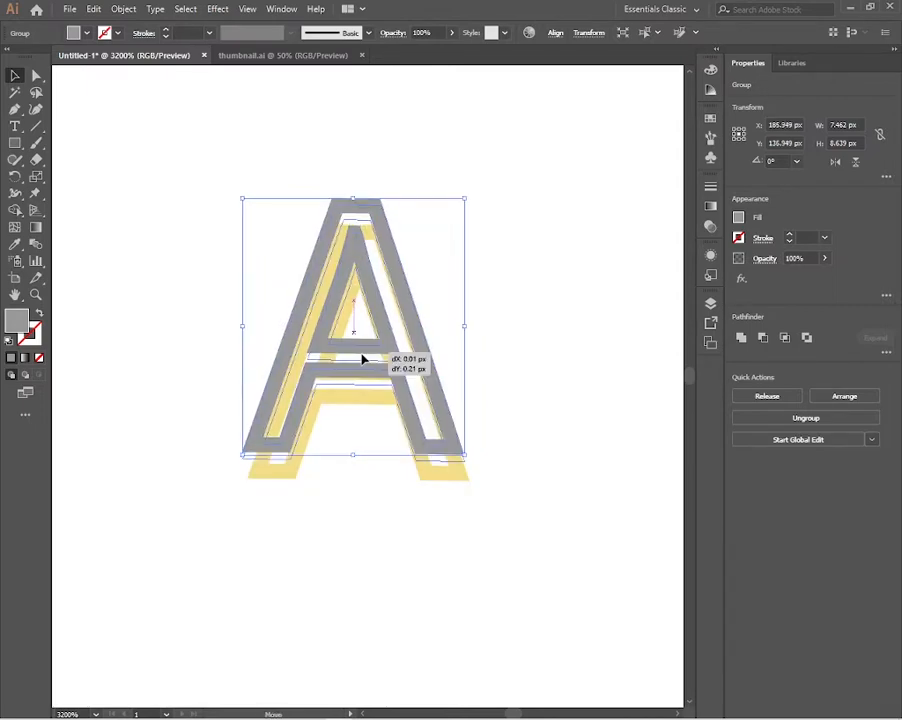
pyautogui.moveTo(364, 360); pyautogui.dragTo(364, 388)
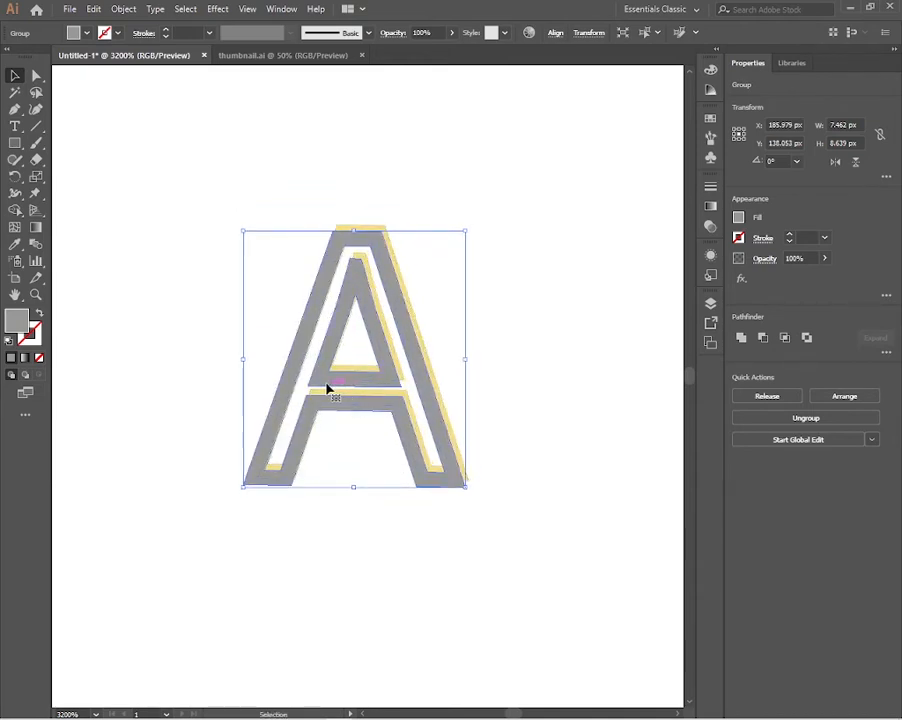
pyautogui.moveTo(336, 396); pyautogui.dragTo(332, 378)
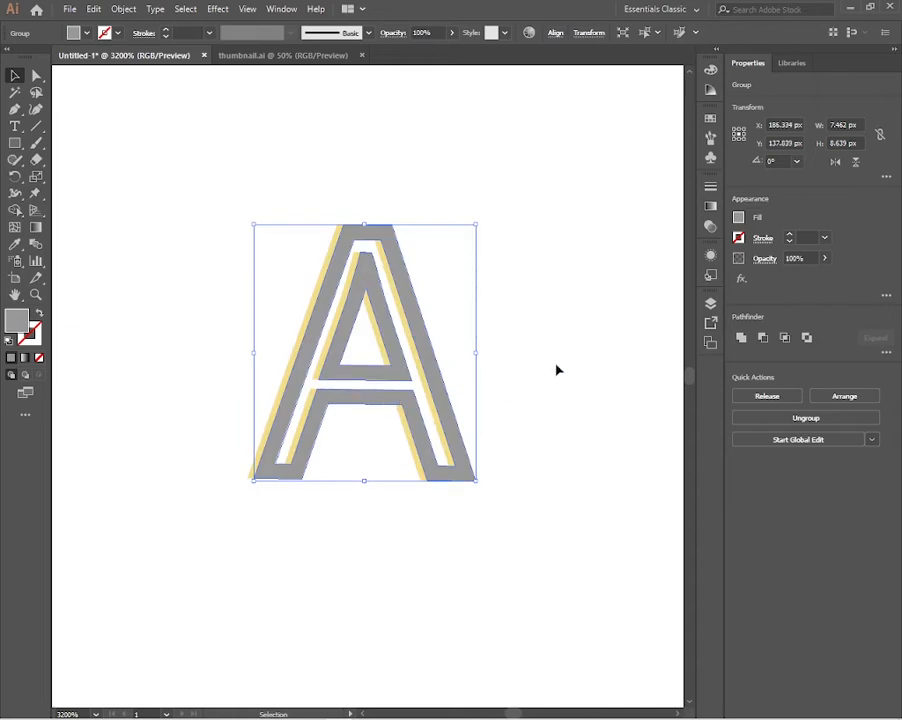
pyautogui.click(464, 550)
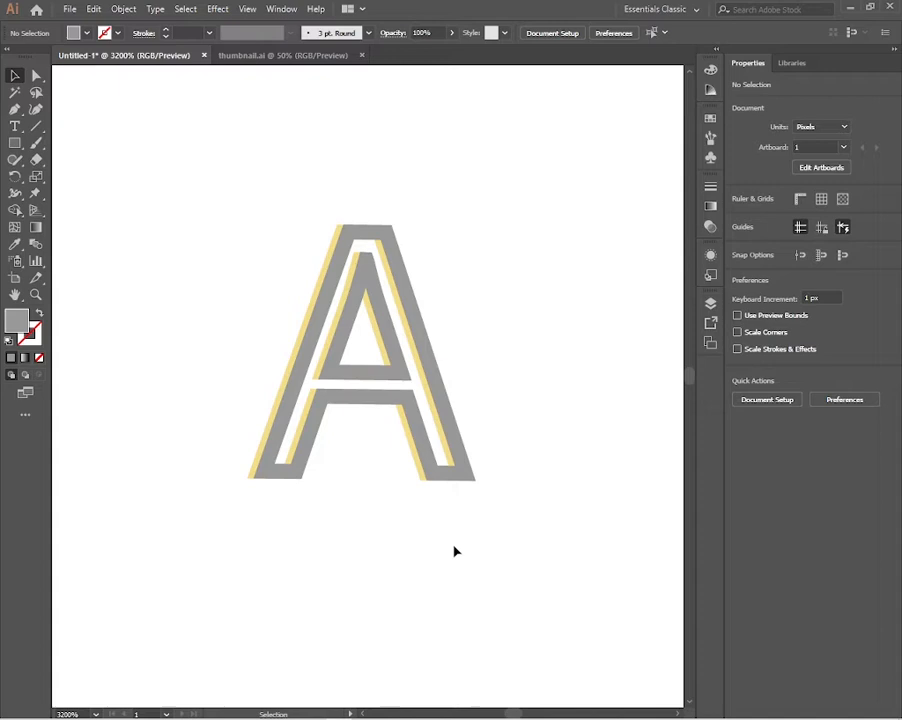
pyautogui.moveTo(460, 524)
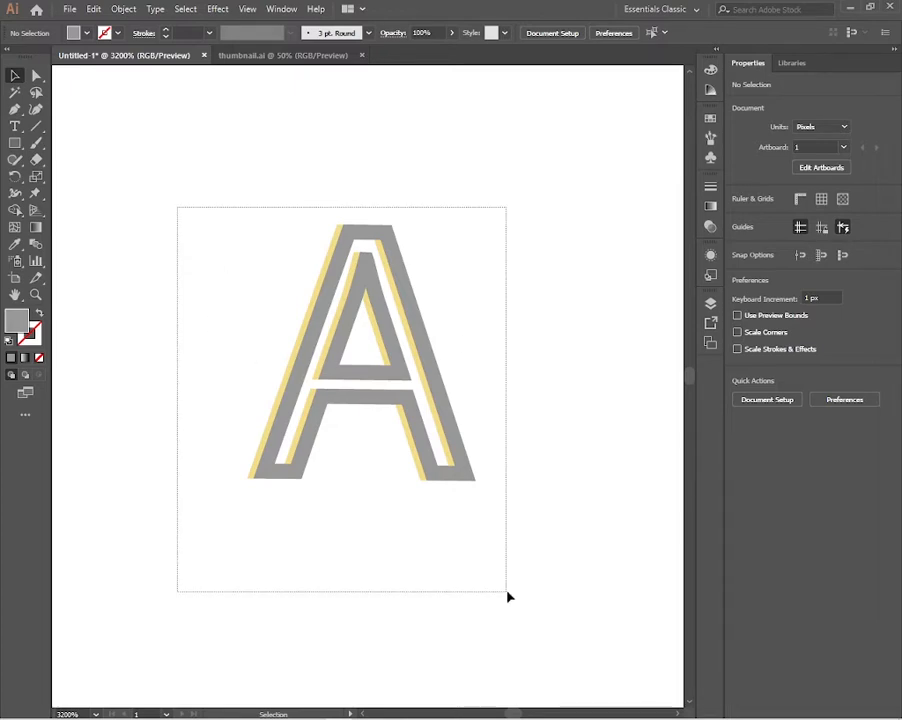
# Select both letters and switch to the Shape Builder tool to trim hidden yellow areas
pyautogui.click(360, 350)
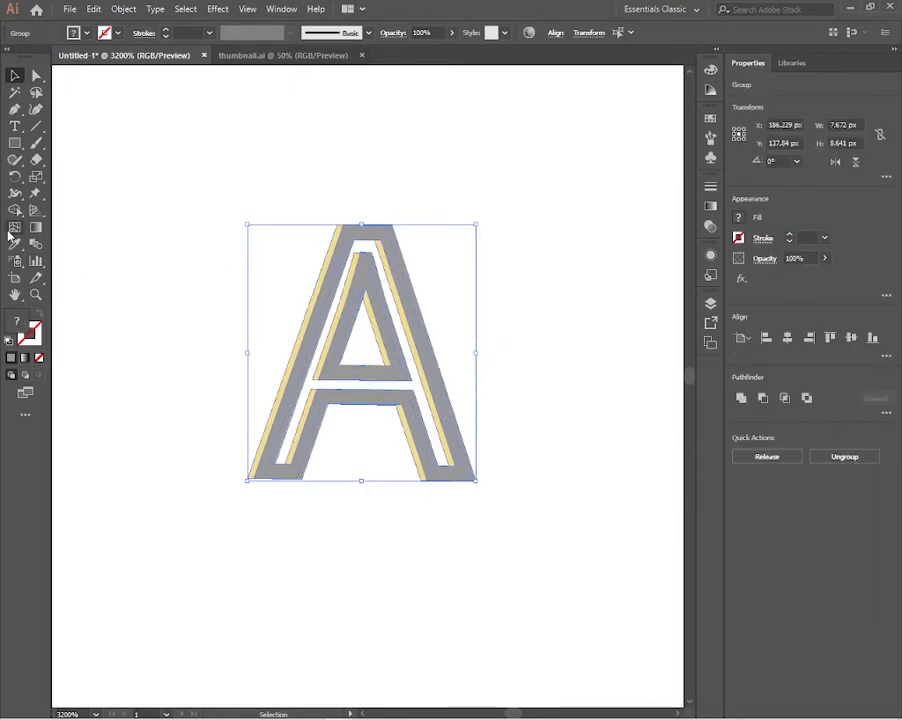
pyautogui.click(14, 210)
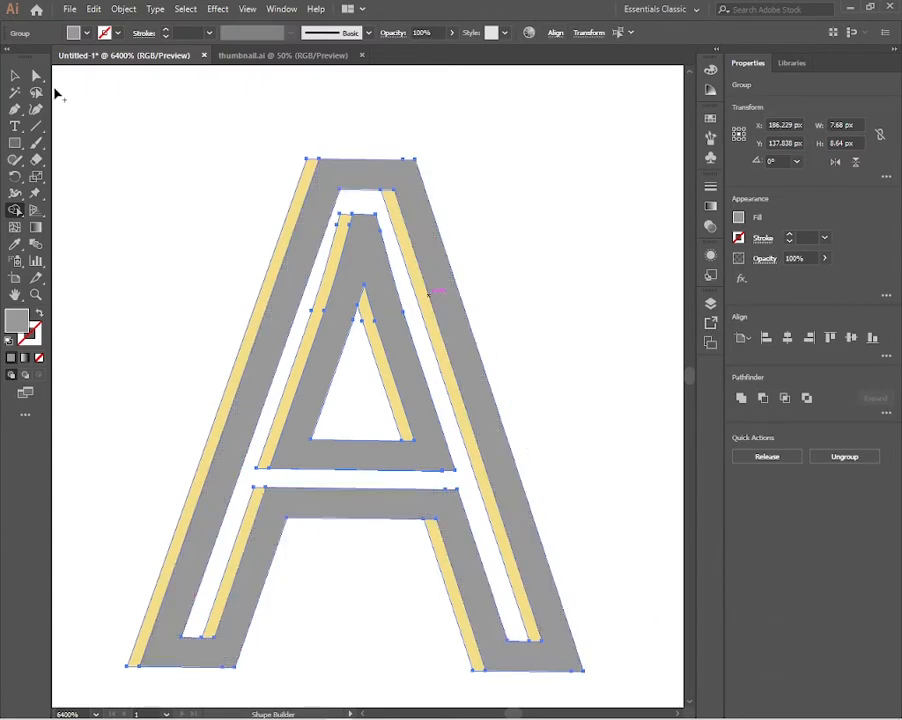
pyautogui.moveTo(16, 76)
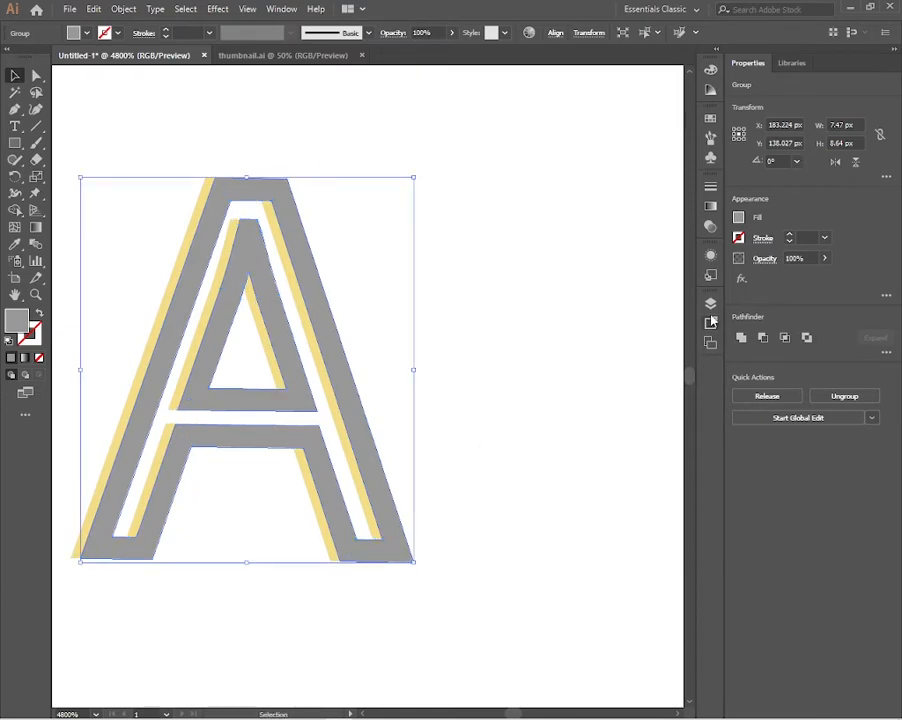
# Hide the grey group, delete the stray crossbar sliver, show it again and select both letters
pyautogui.click(710, 302)
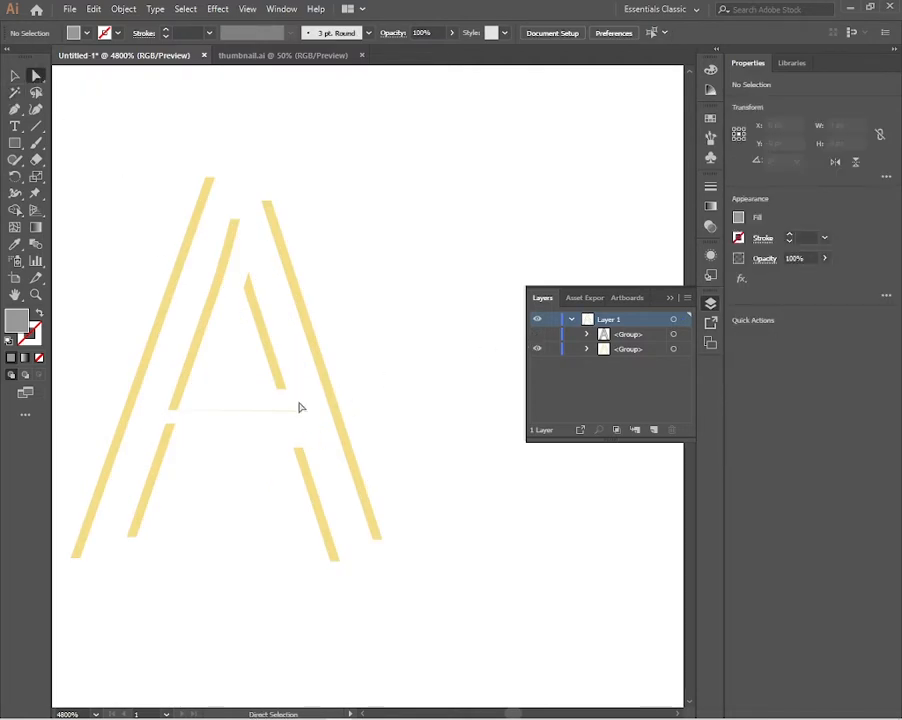
pyautogui.moveTo(260, 404); pyautogui.dragTo(310, 424)
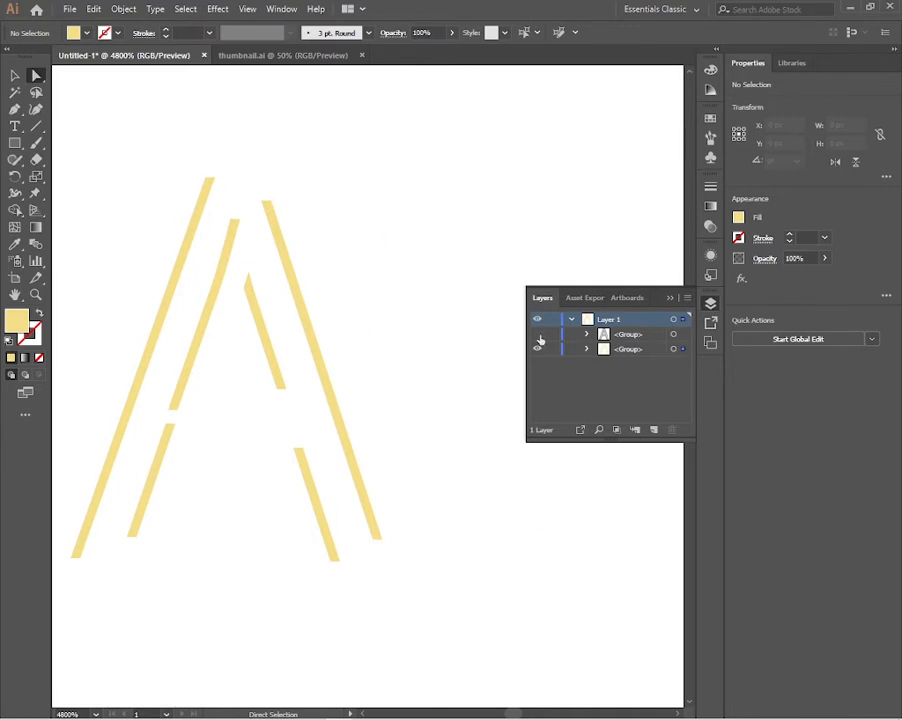
pyautogui.click(536, 334)
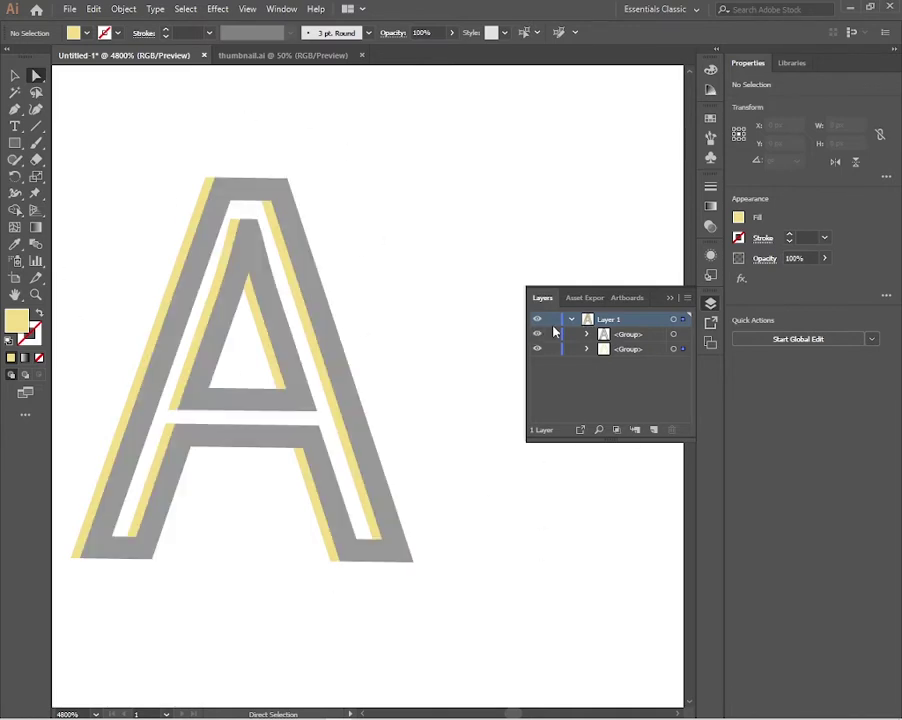
pyautogui.click(14, 76)
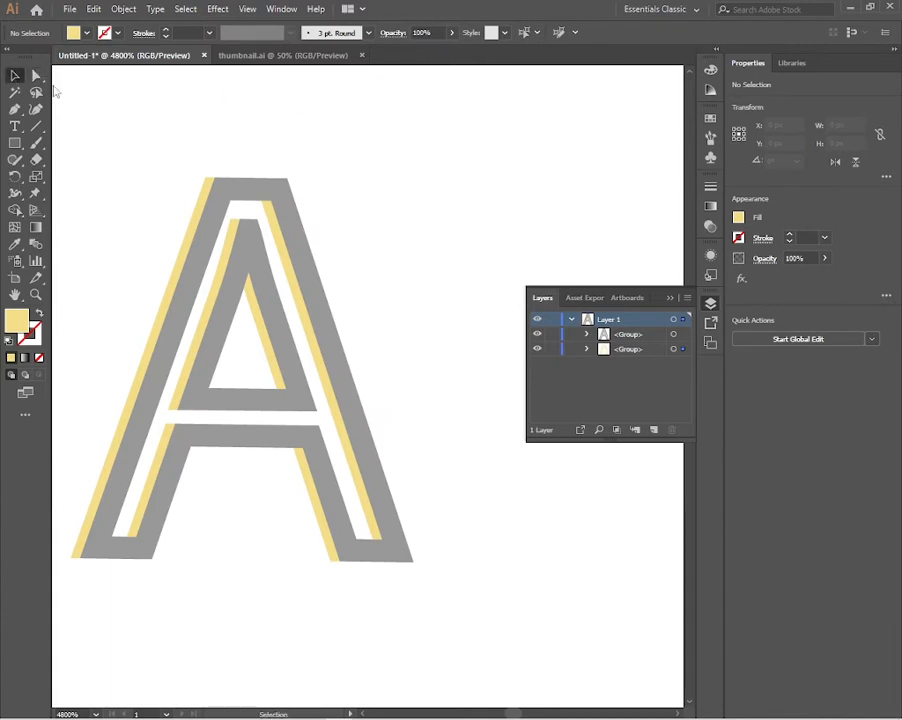
pyautogui.click(240, 390)
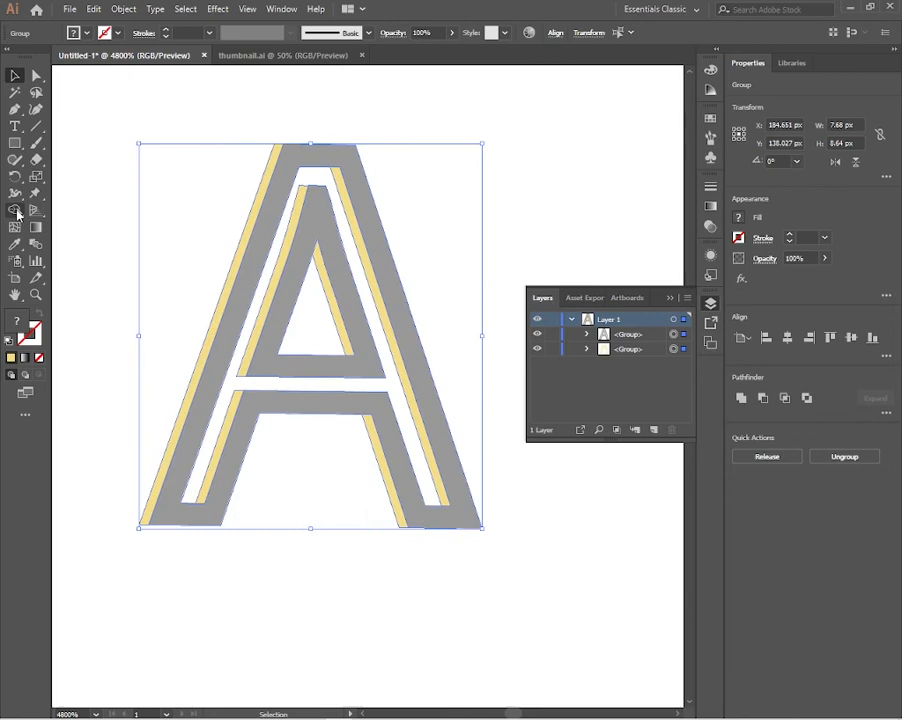
# Make the A's inner counter triangle its own shape with Shape Builder and ungroup the letter shapes
pyautogui.click(14, 210)
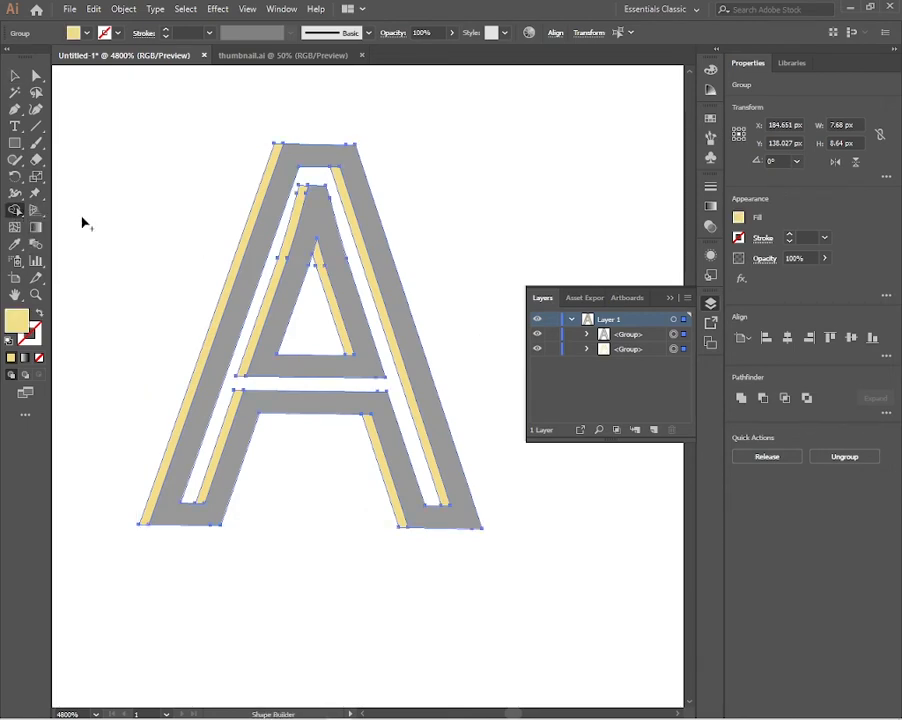
pyautogui.click(316, 316)
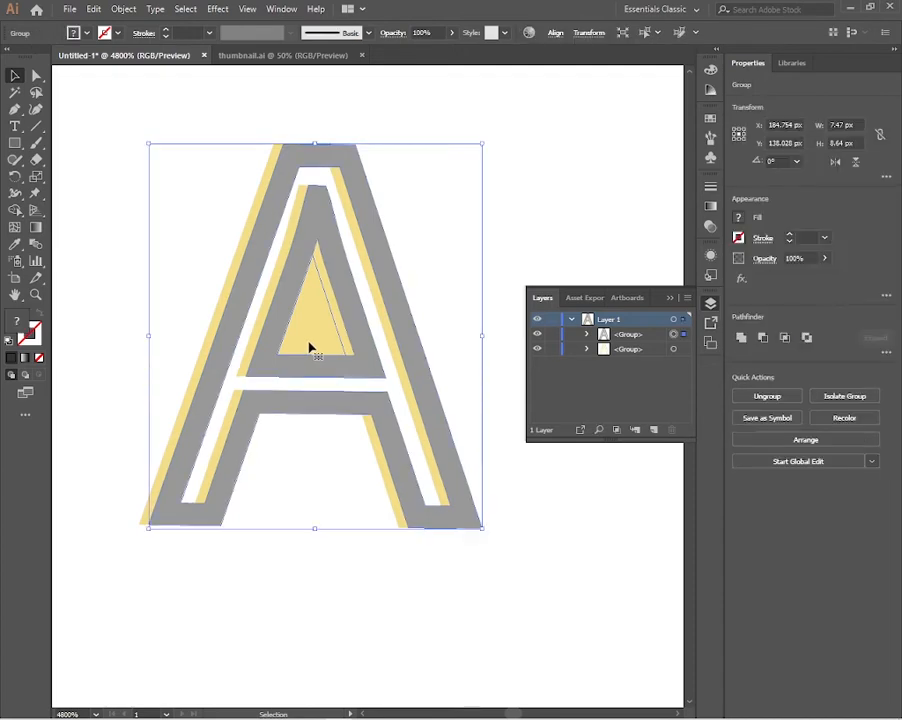
pyautogui.rightClick(312, 348)
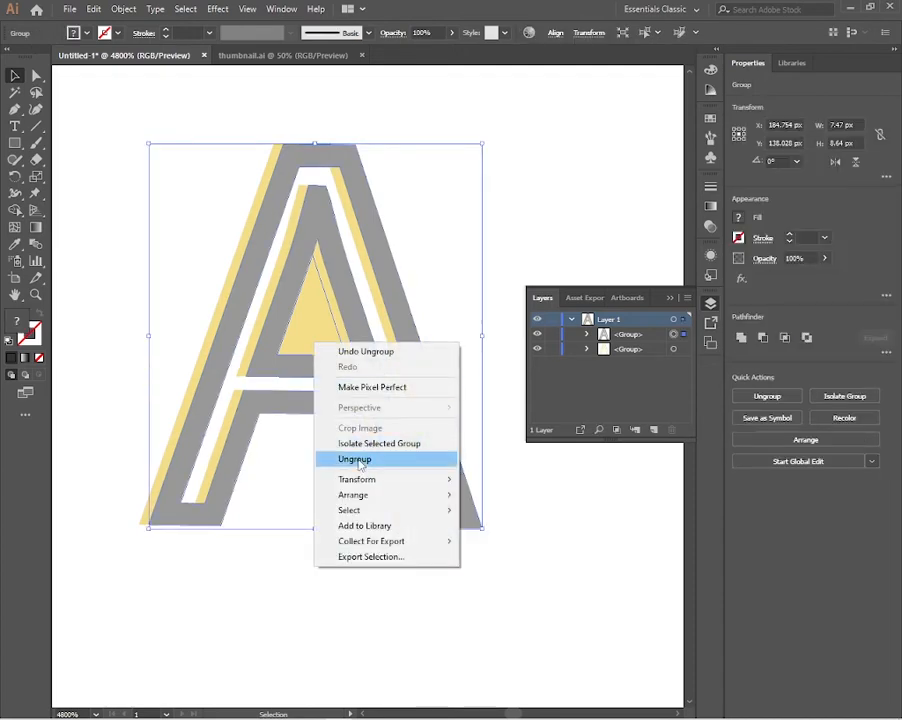
pyautogui.click(354, 458)
pyautogui.write('666666')
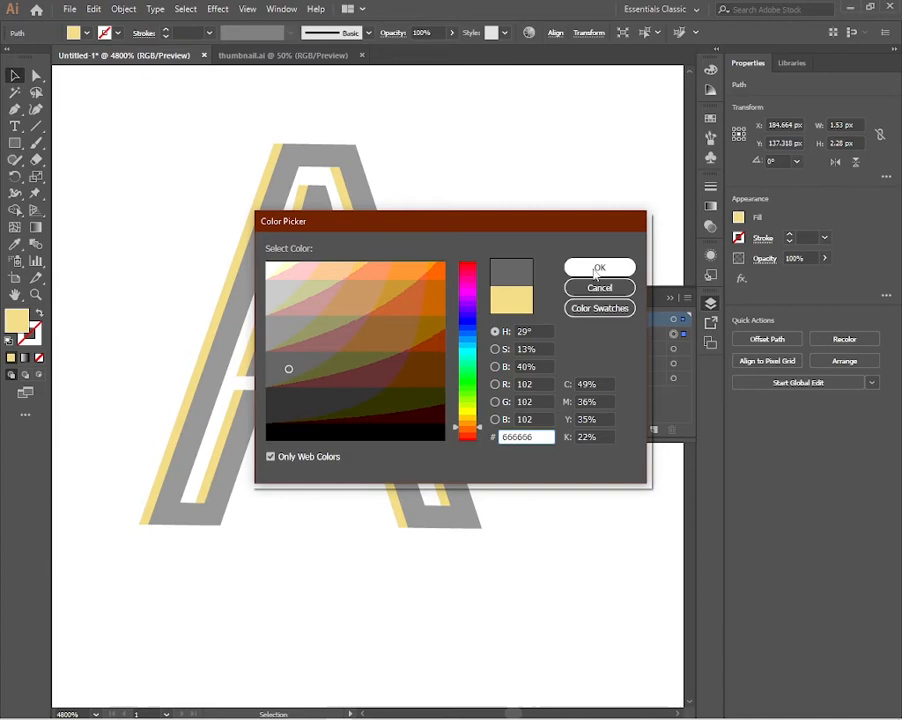
# Fill the inner triangle with the new dark colour and deselect
pyautogui.click(600, 268)
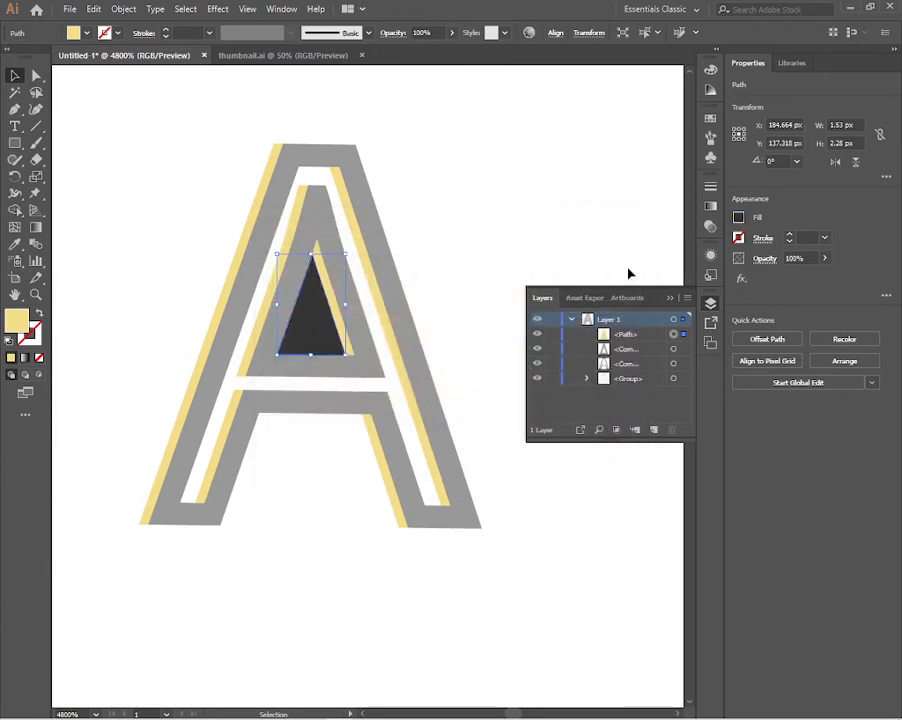
pyautogui.click(140, 168)
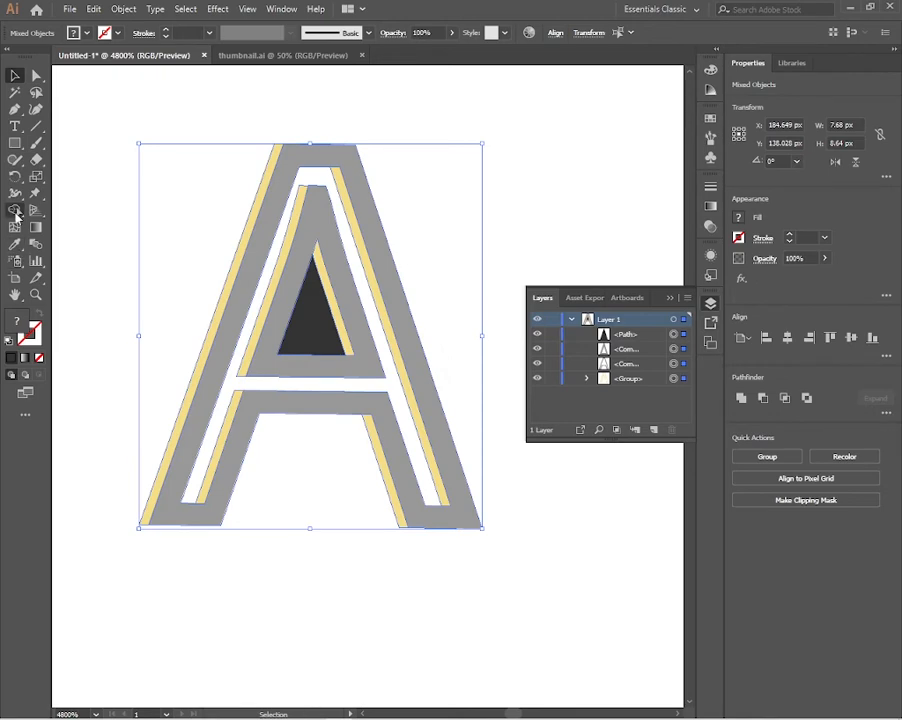
# Fill the remaining white gaps inside the A dark gray with Shape Builder, then deselect
pyautogui.click(14, 210)
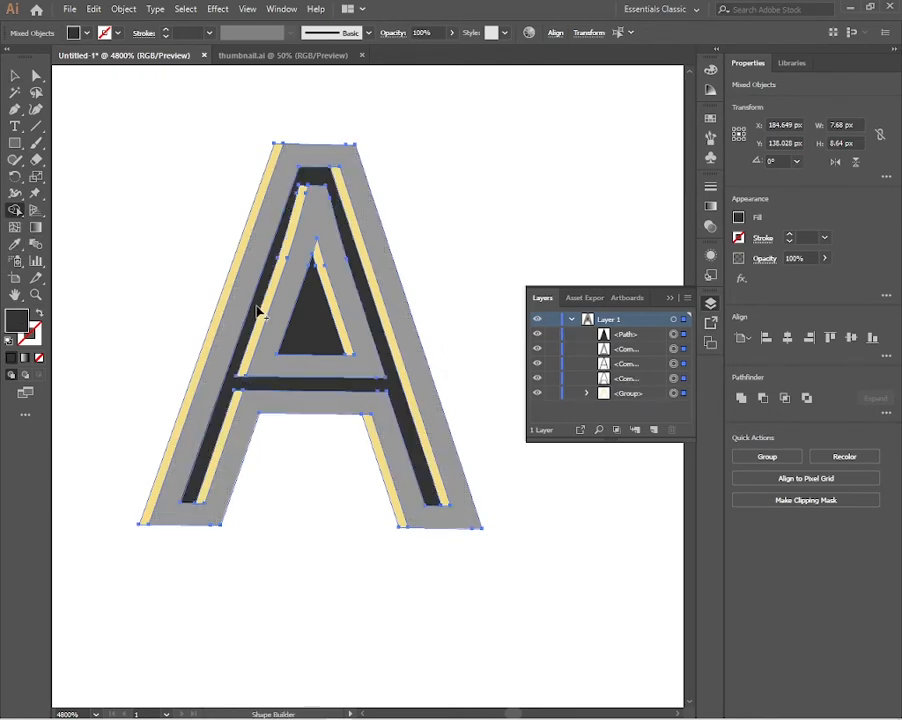
pyautogui.click(14, 76)
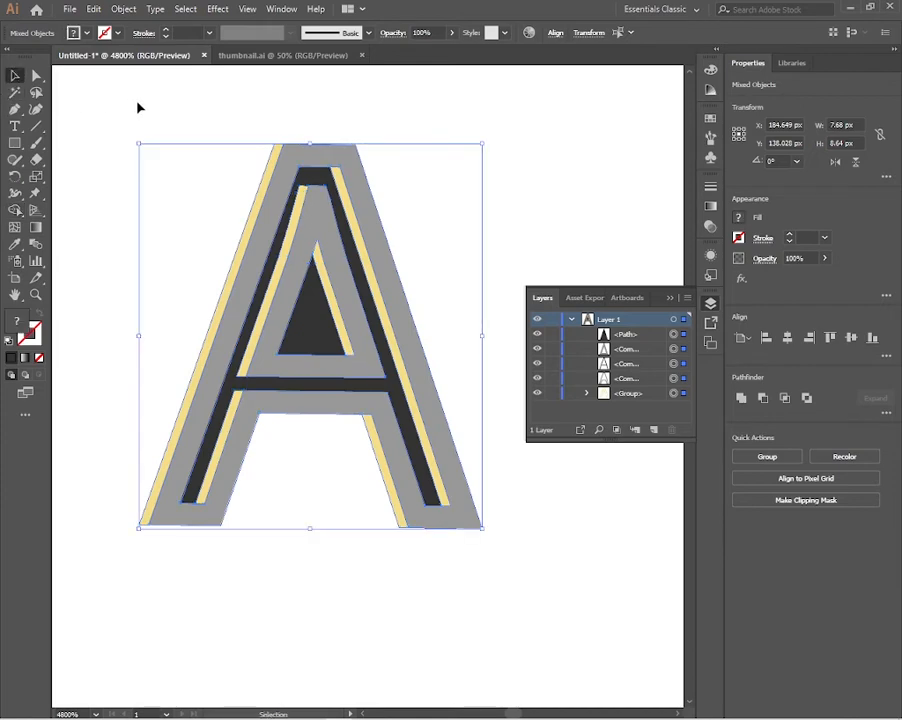
pyautogui.click(384, 256)
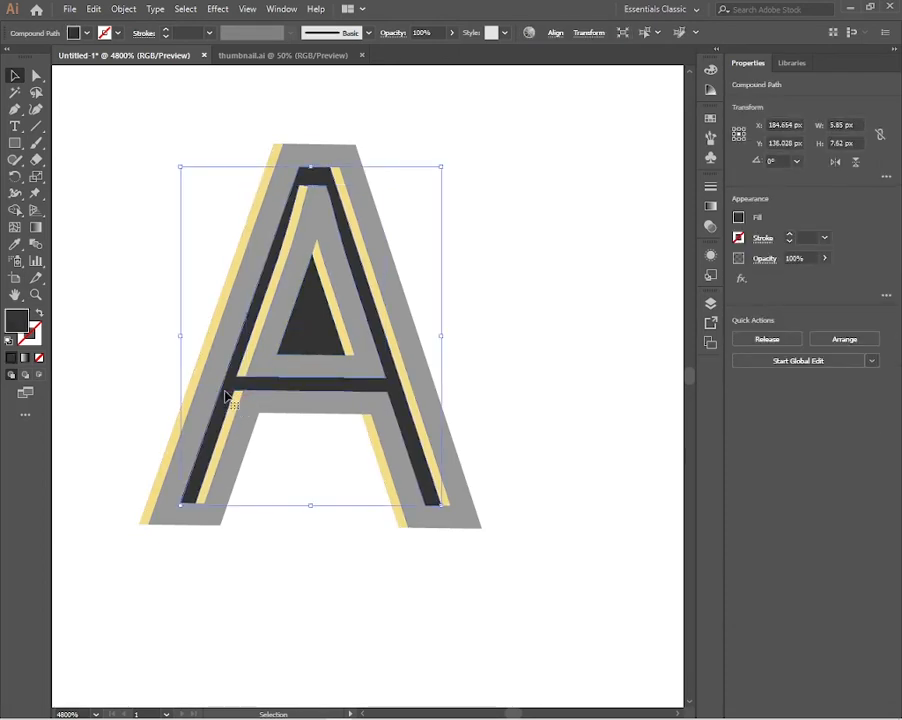
pyautogui.click(564, 176)
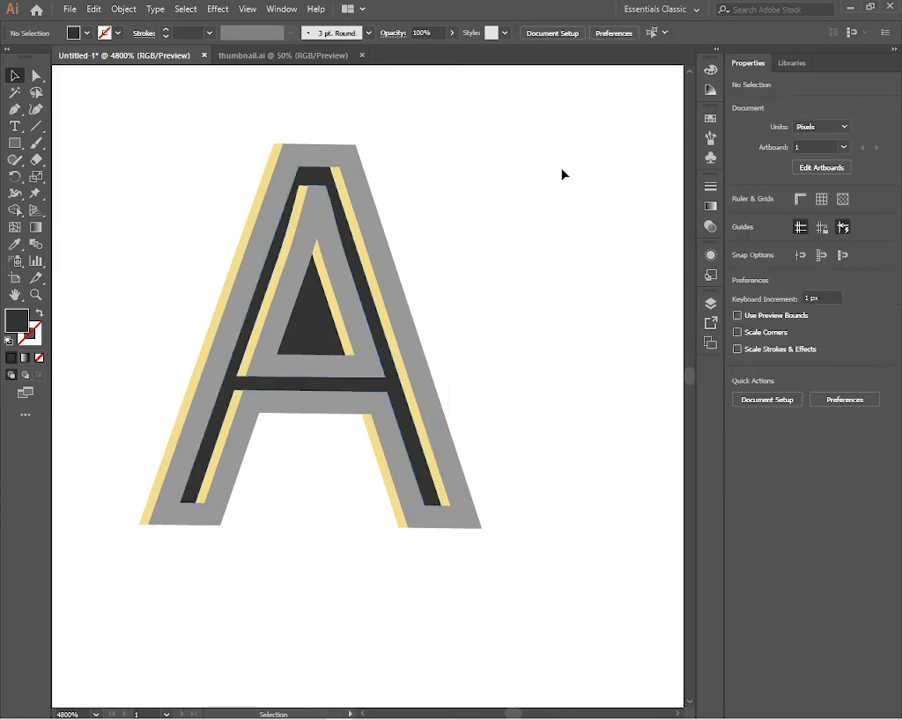
pyautogui.moveTo(34, 212)
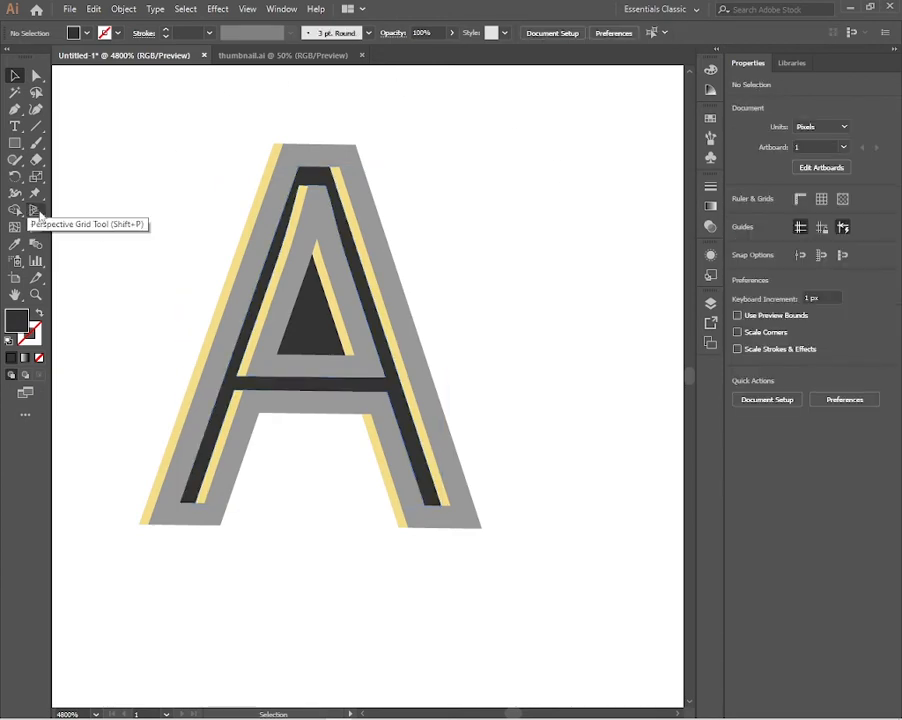
# Draw a small square and Alt-drag two copies downward into a column of three
pyautogui.click(14, 144)
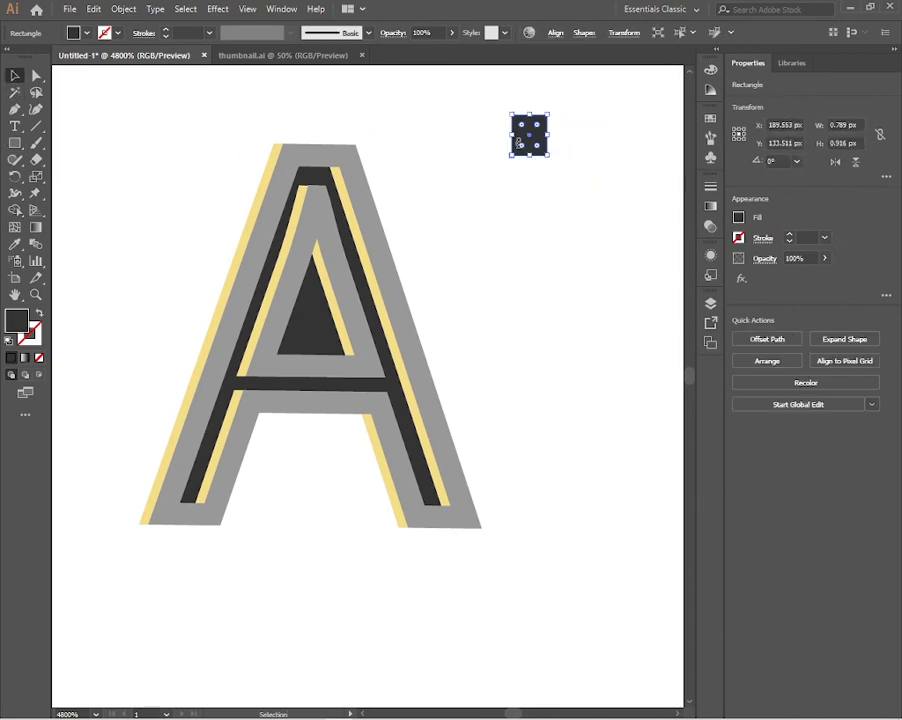
pyautogui.moveTo(528, 136); pyautogui.dragTo(528, 182)
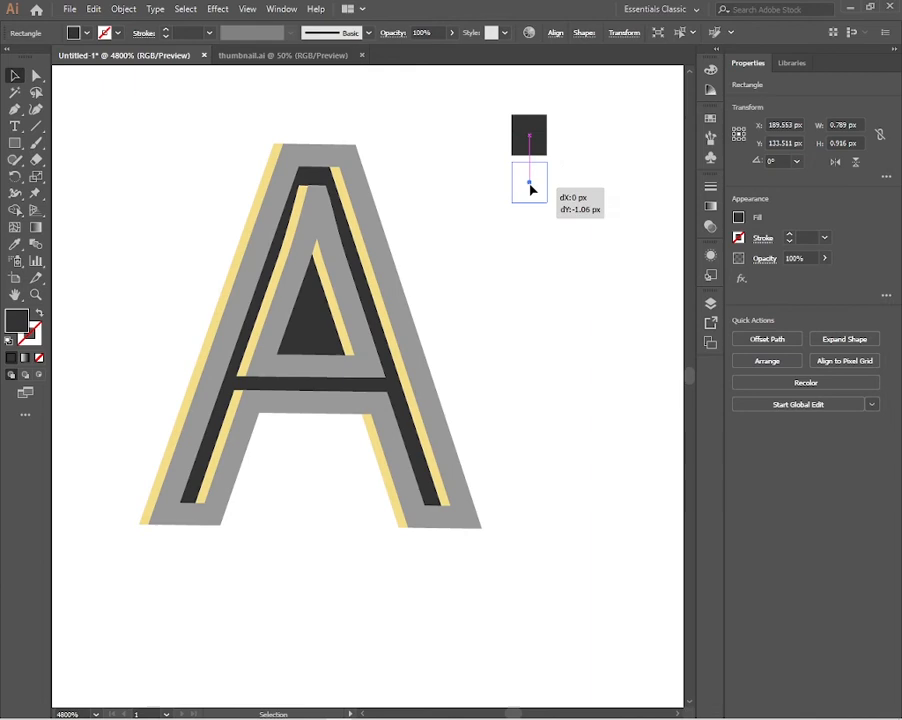
pyautogui.moveTo(528, 184); pyautogui.dragTo(528, 184)
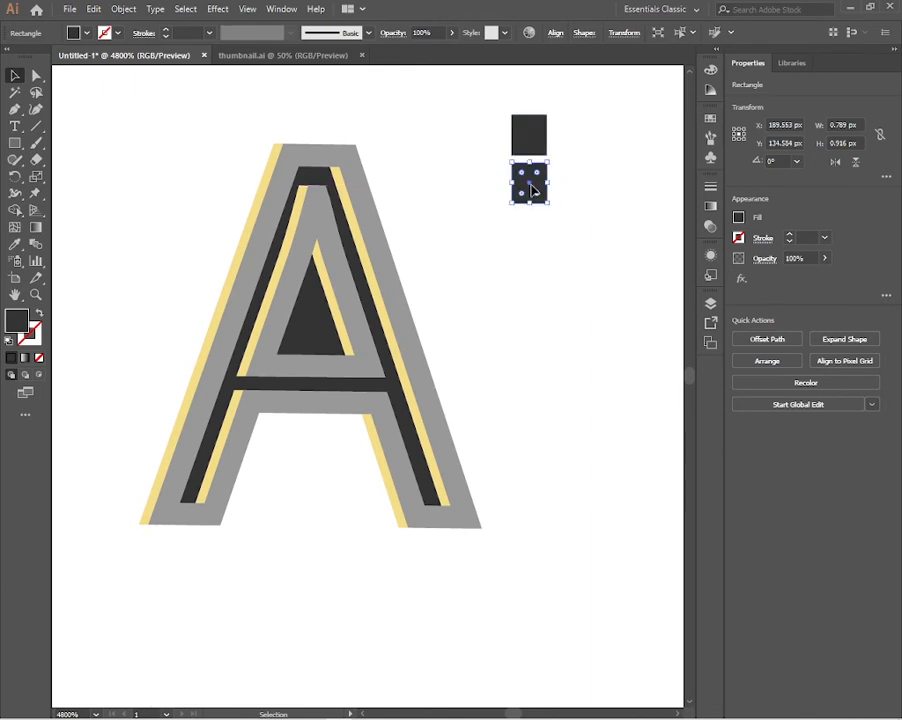
pyautogui.moveTo(528, 180); pyautogui.dragTo(528, 232)
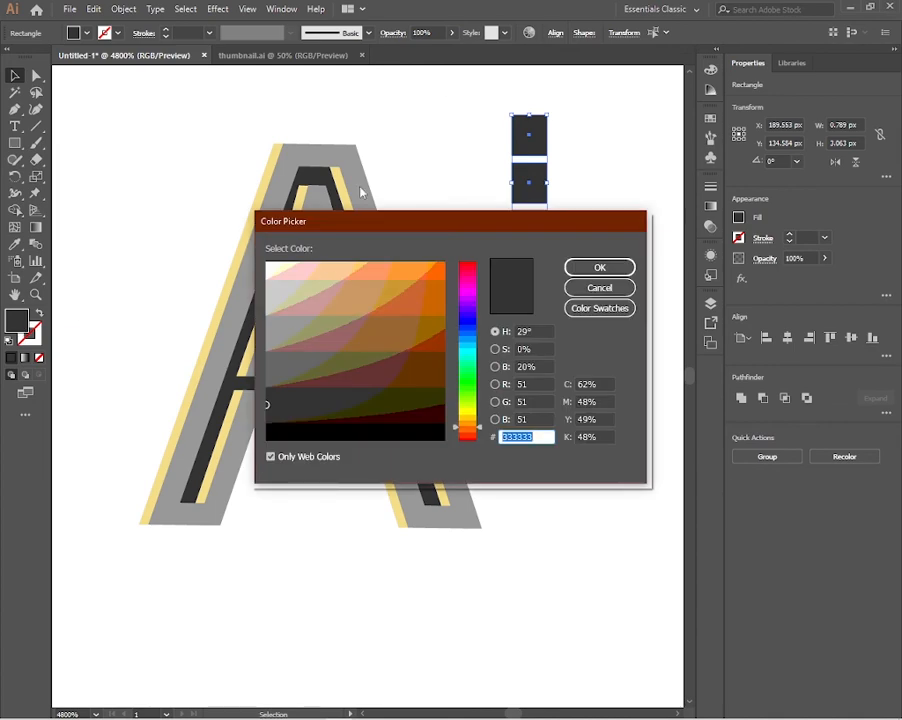
pyautogui.moveTo(338, 468)
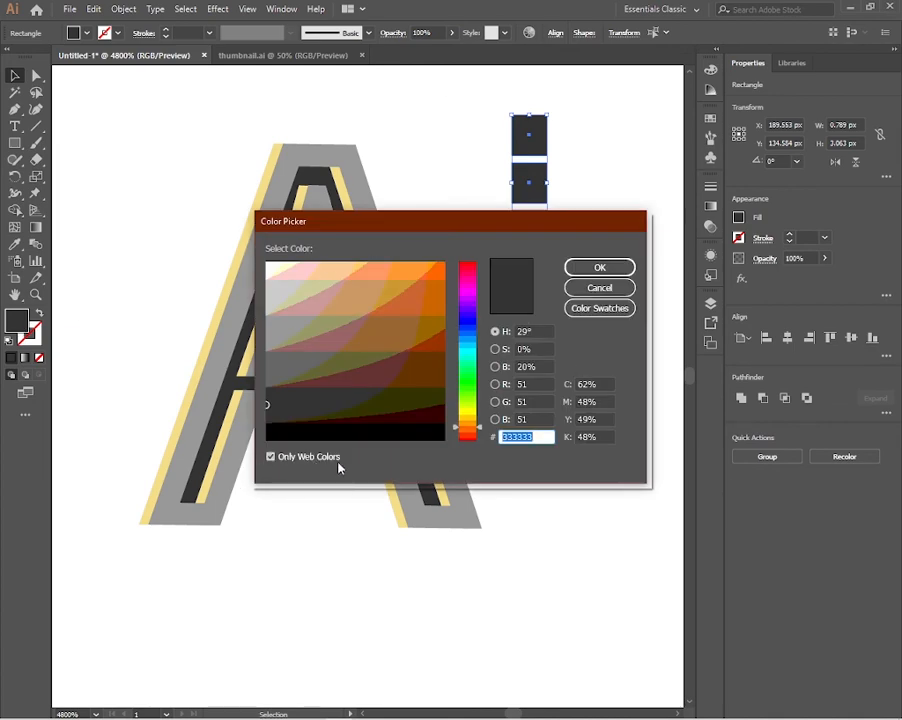
pyautogui.moveTo(482, 298)
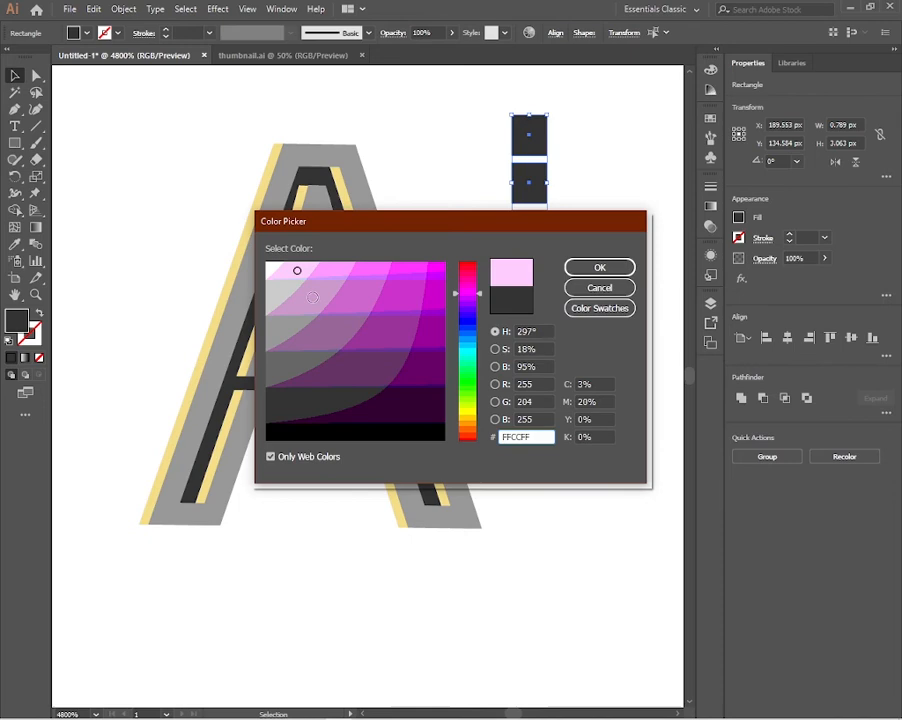
# Fill the top square light pink and the middle square mid purple via the Color Picker
pyautogui.click(336, 340)
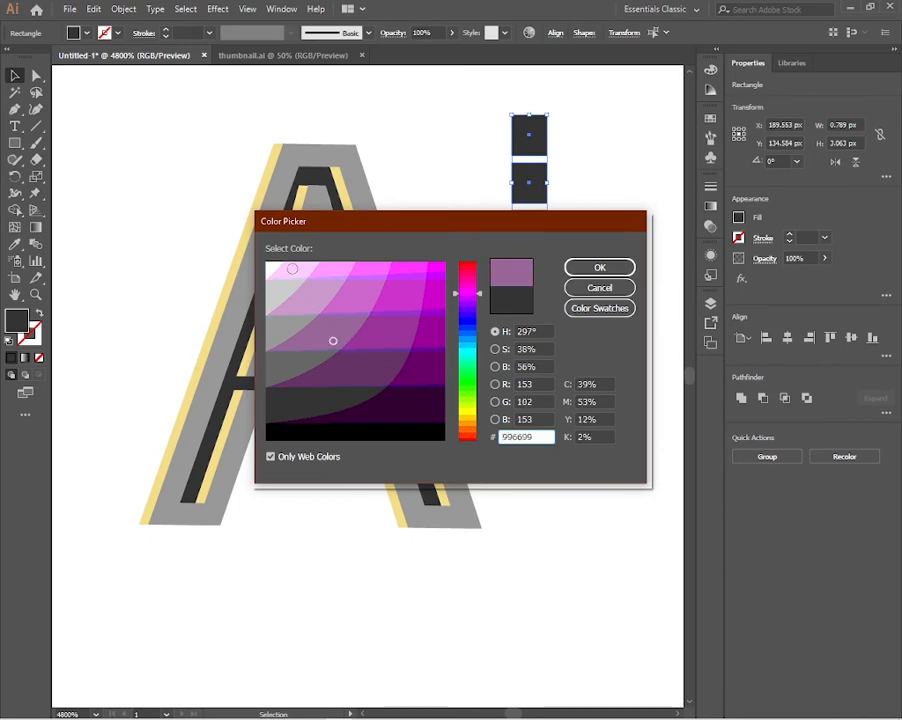
pyautogui.click(600, 268)
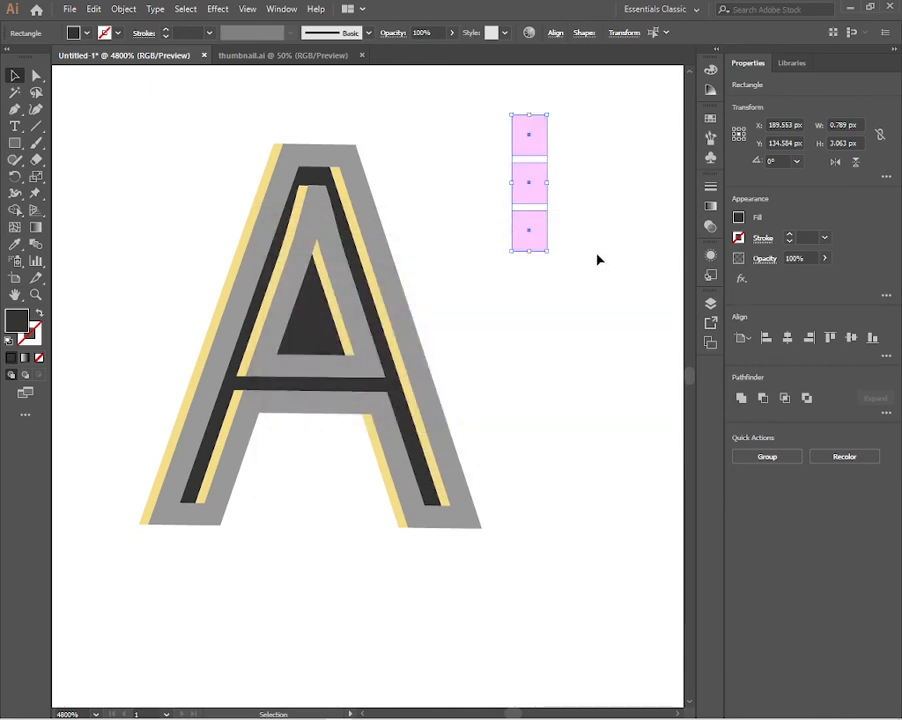
pyautogui.click(528, 182)
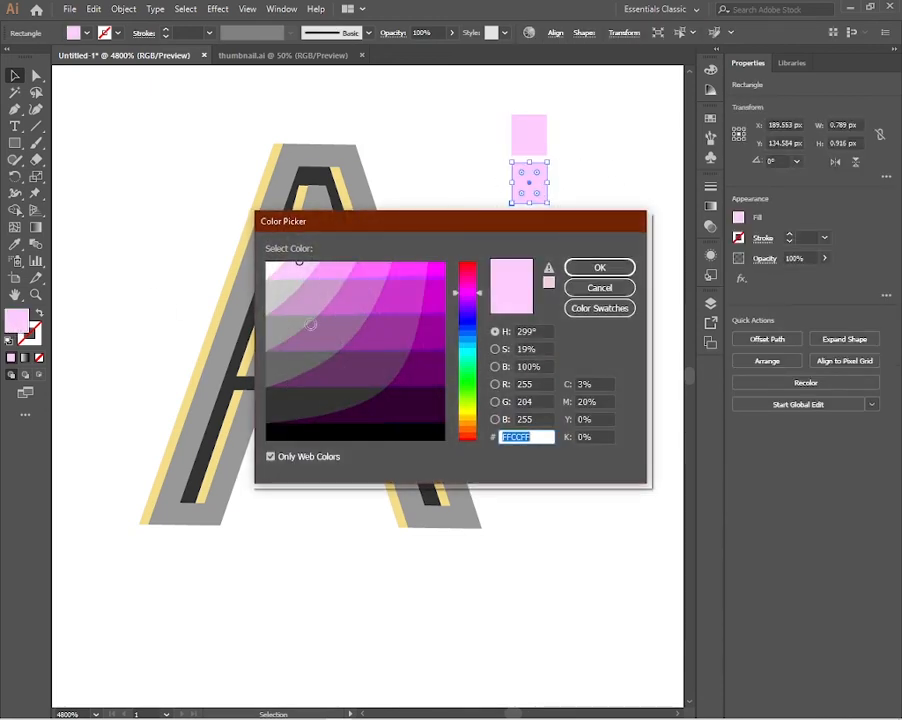
pyautogui.click(308, 300)
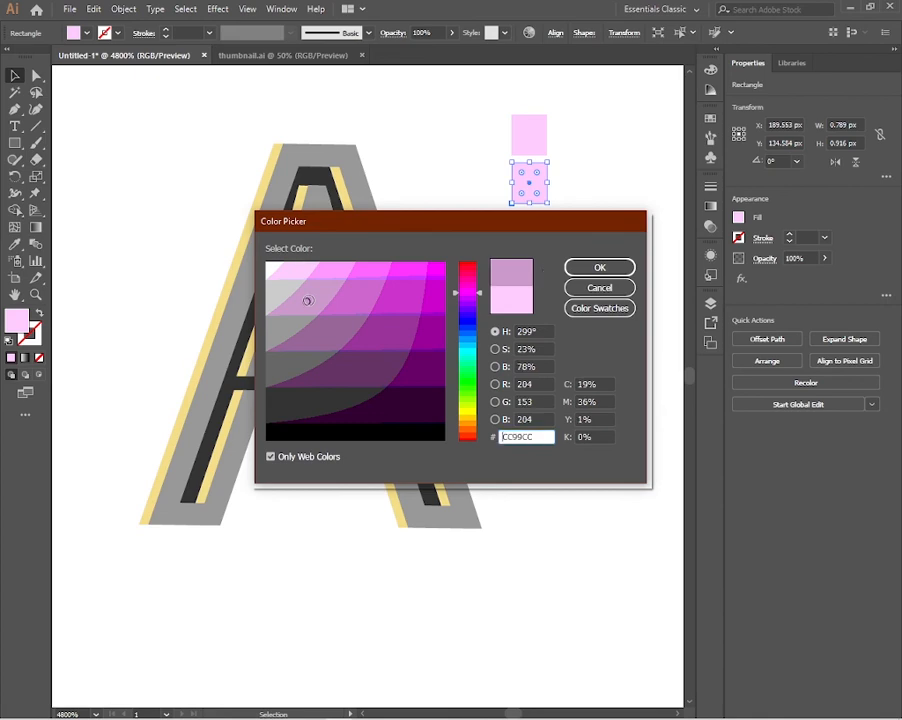
pyautogui.click(600, 268)
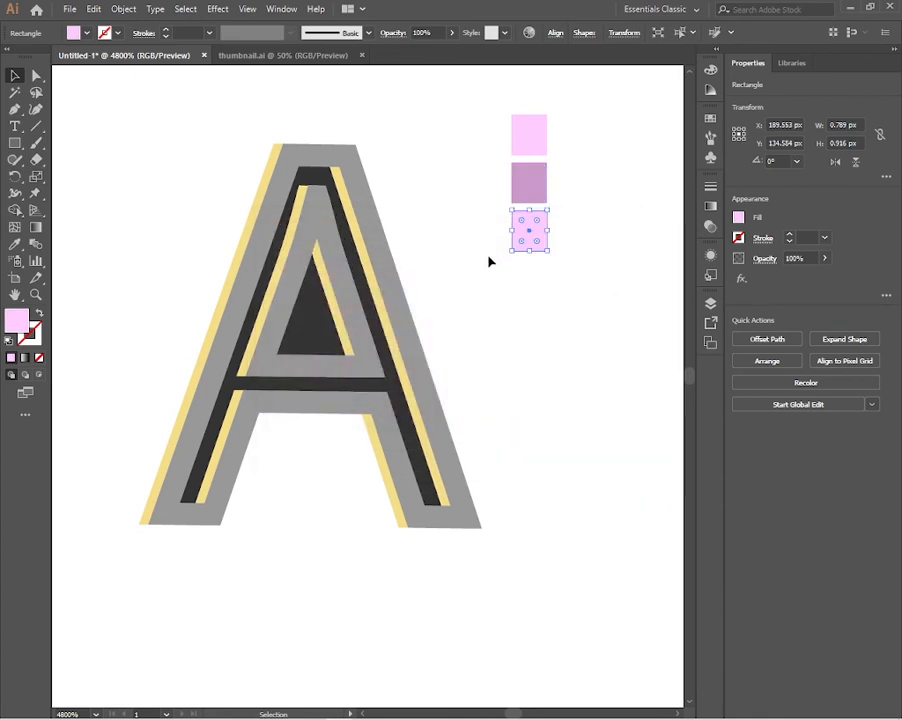
# Fill the bottom square dark purple via the Color Picker
pyautogui.doubleClick(16, 320)
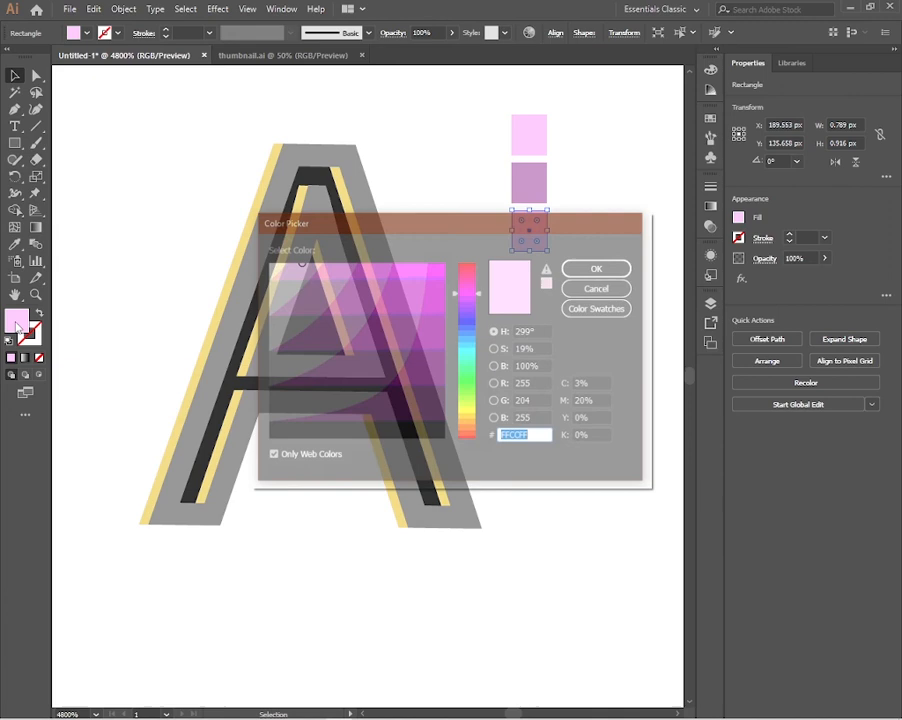
pyautogui.click(318, 326)
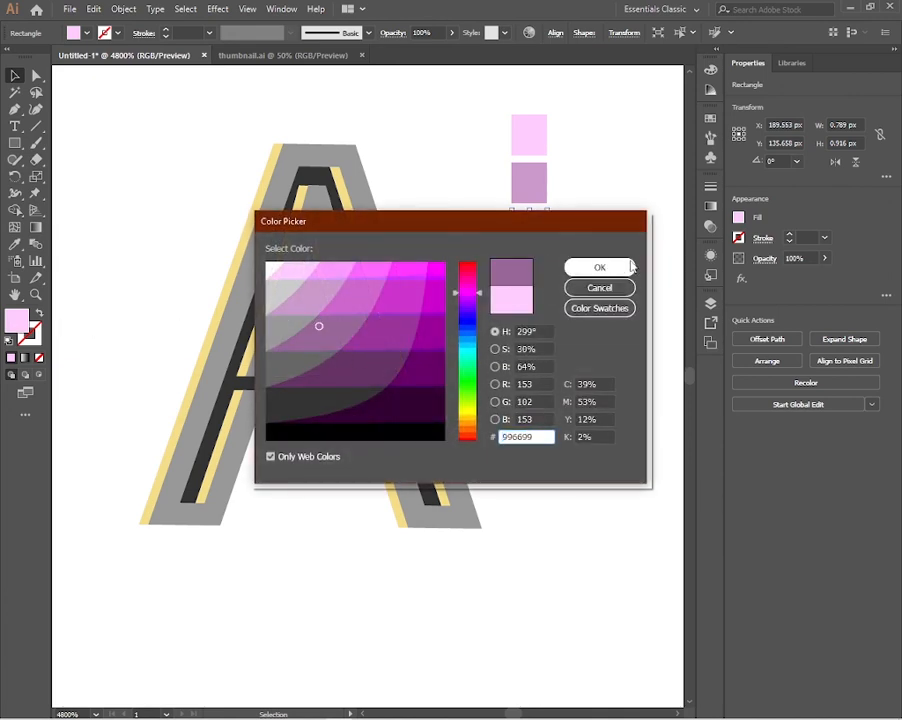
pyautogui.click(600, 268)
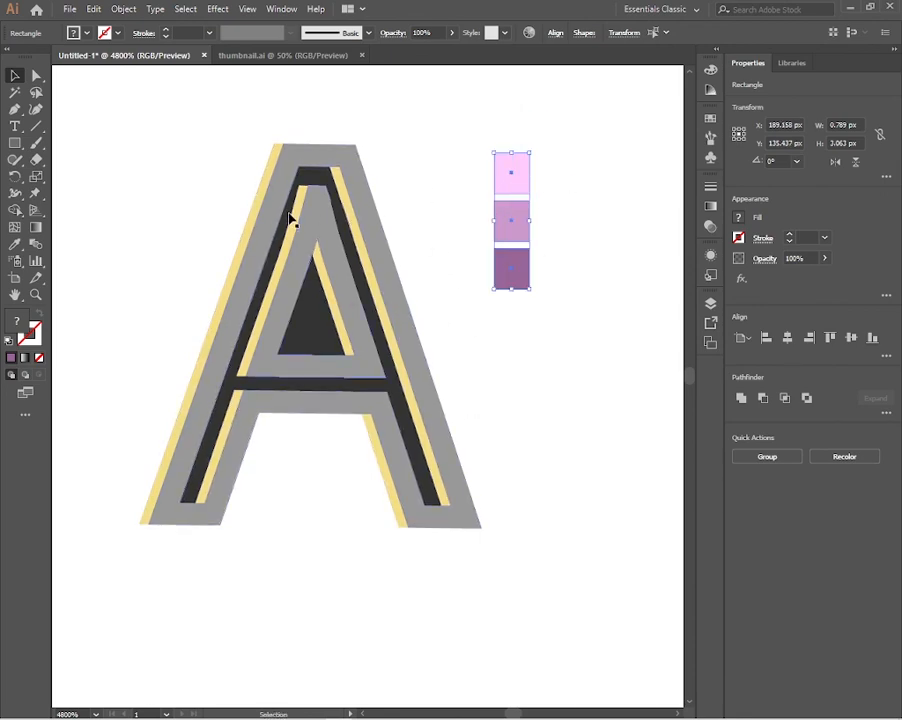
# Give the A's outer shape the light pink colour sampled from the top swatch with the Eyedropper
pyautogui.click(300, 180)
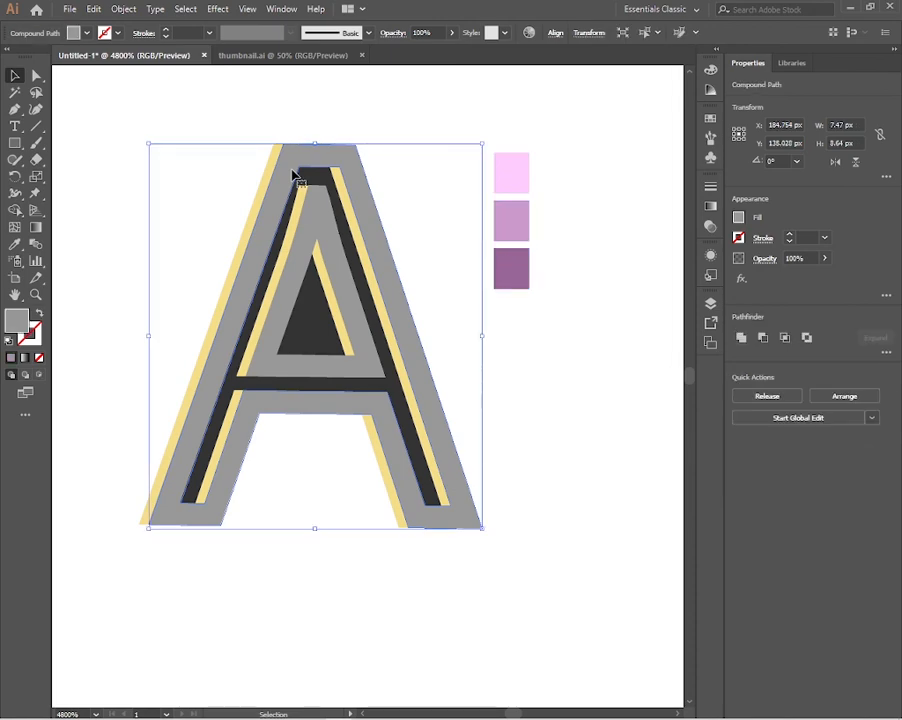
pyautogui.click(344, 308)
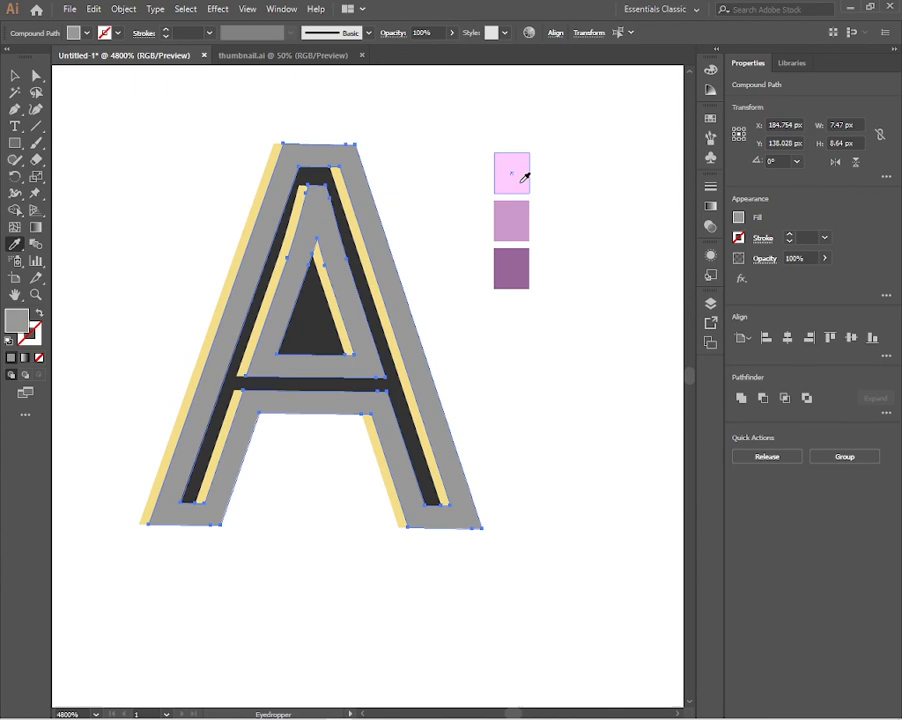
pyautogui.click(512, 172)
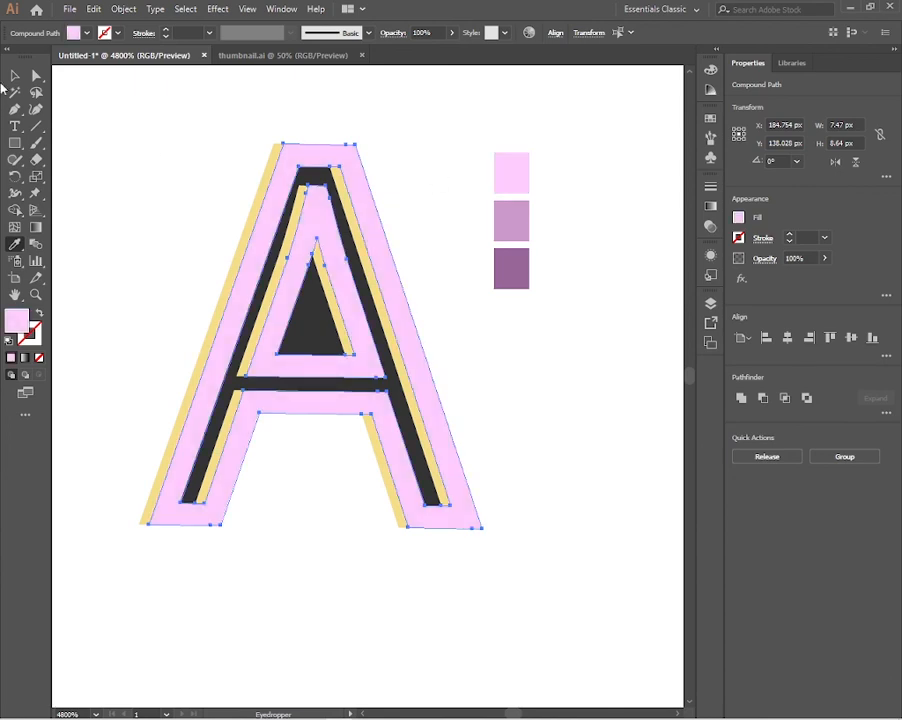
# Colour the offset edge mid purple from the middle swatch and confirm shifting it with Move
pyautogui.click(14, 76)
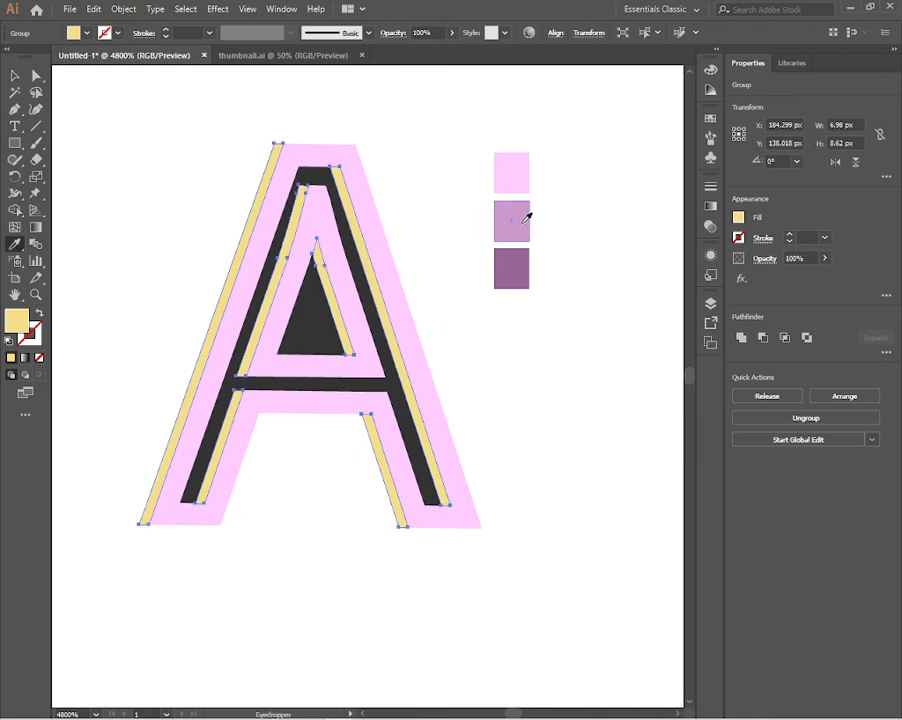
pyautogui.click(512, 220)
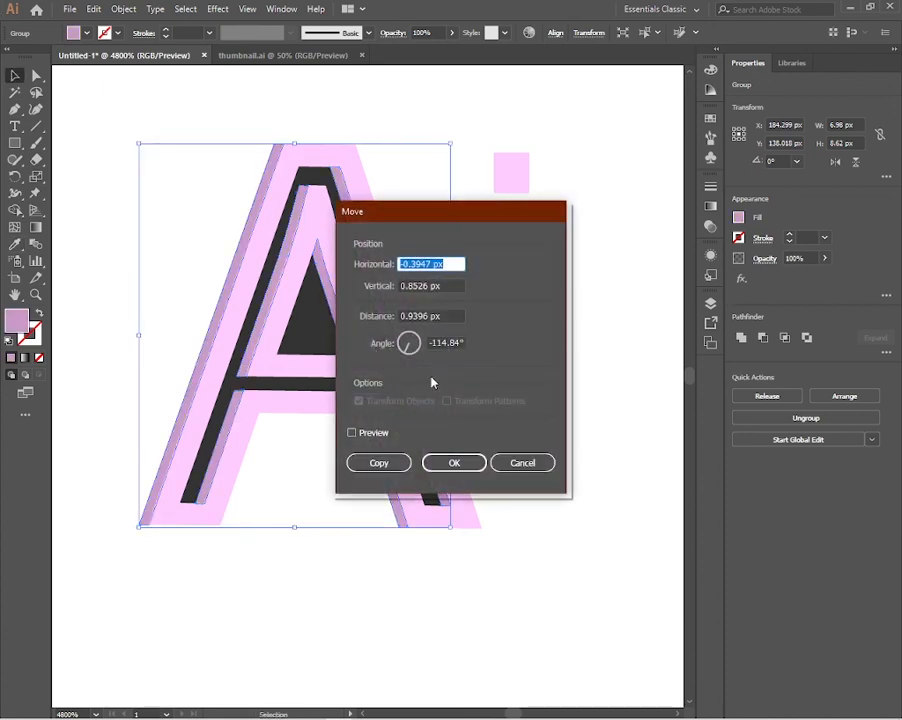
pyautogui.click(454, 462)
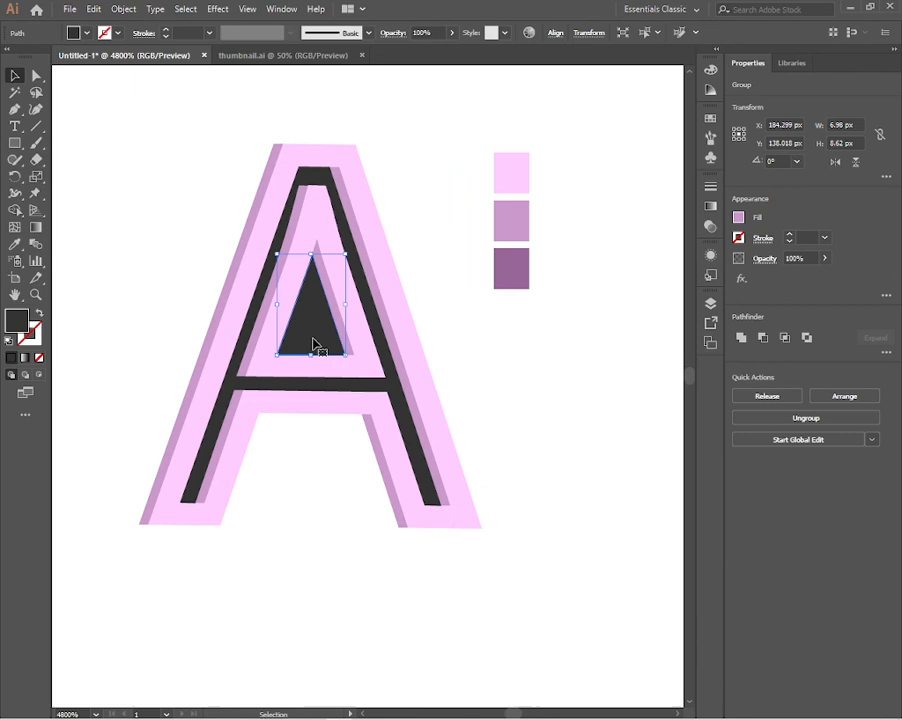
# Colour the inner outline and triangle dark purple from the bottom swatch, then deselect
pyautogui.click(316, 320)
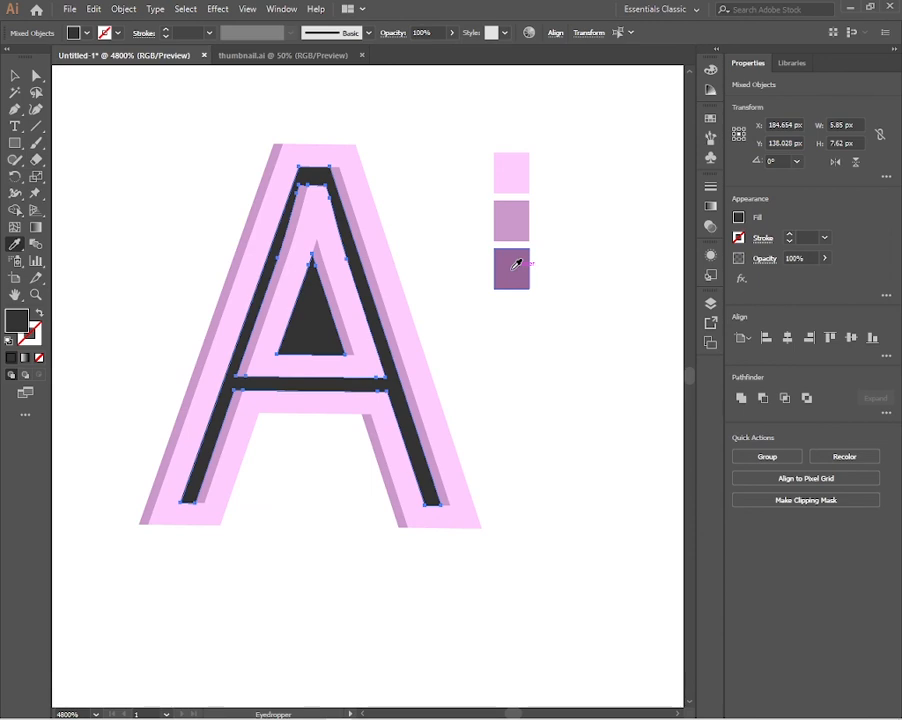
pyautogui.click(512, 268)
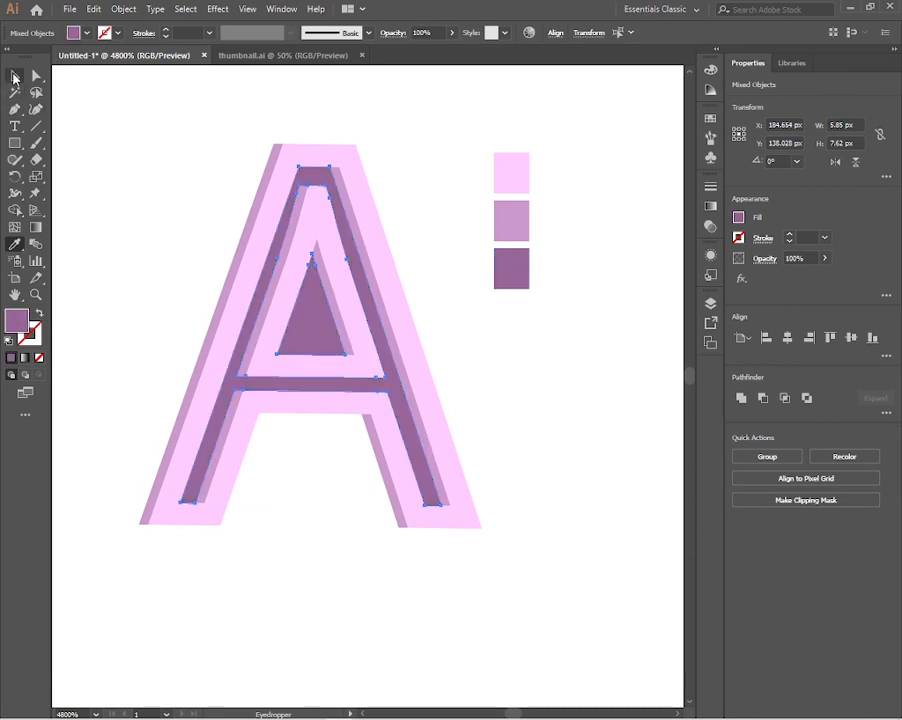
pyautogui.click(144, 124)
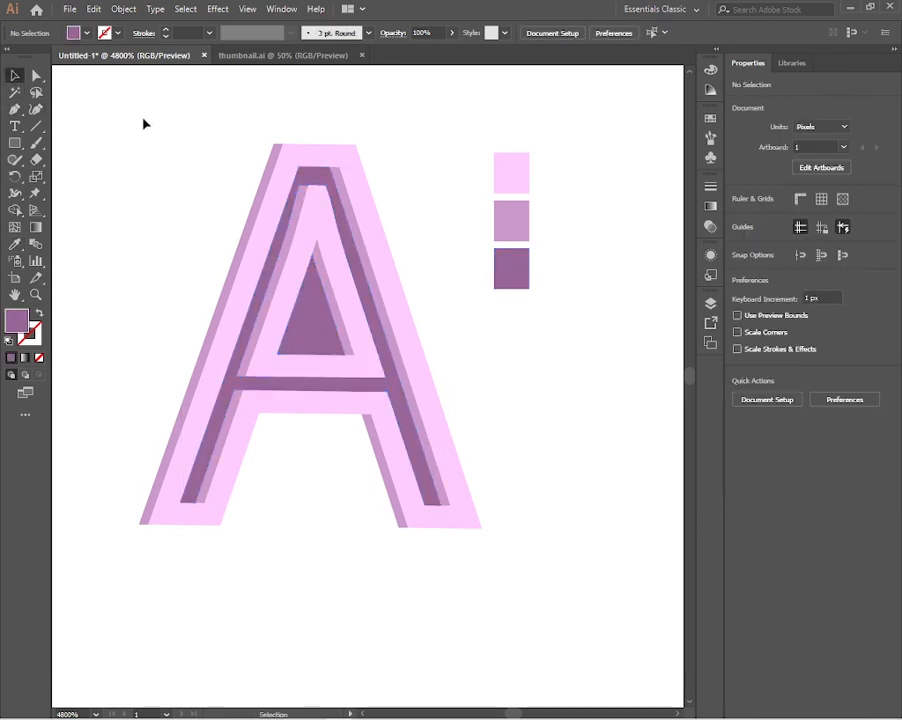